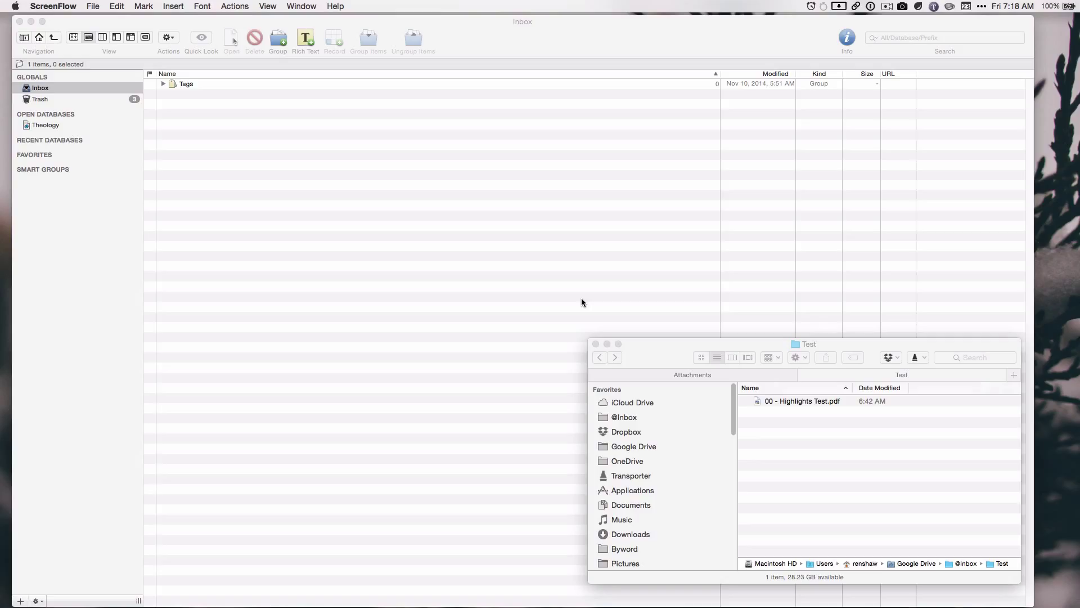
Step: Import the Highlights Test PDF into the Inbox and convert it to a searchable PDF+Text document
left_click_drag(802, 400, 553, 292)
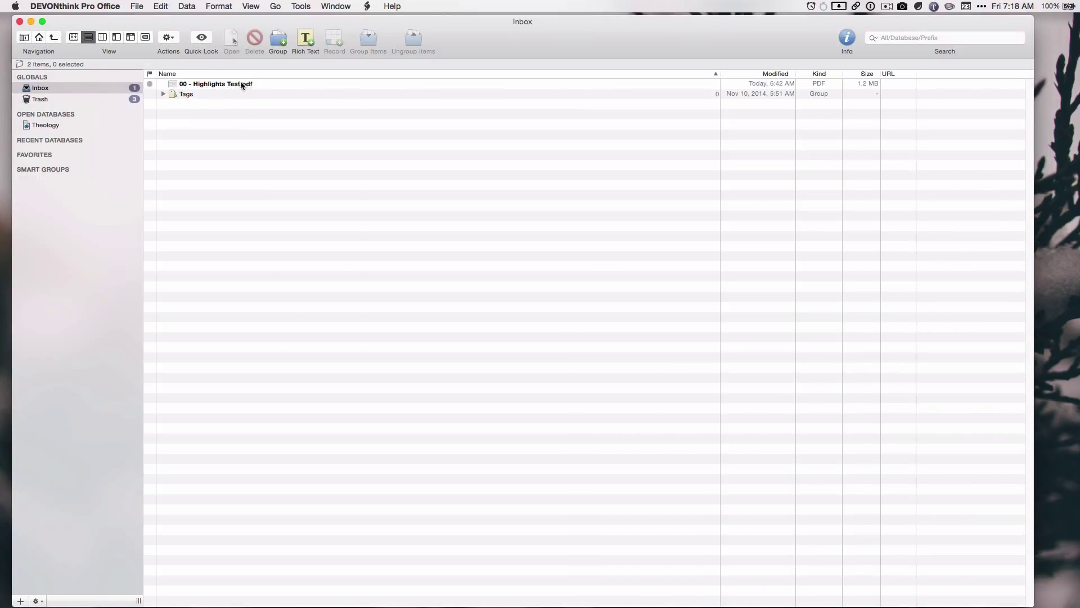
right_click(215, 84)
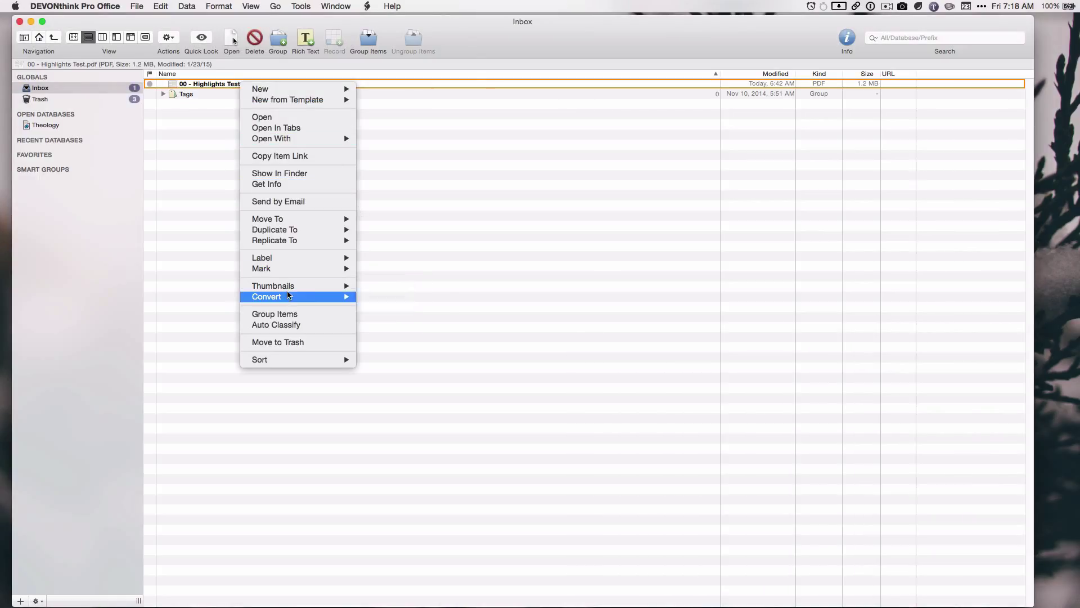
left_click(288, 296)
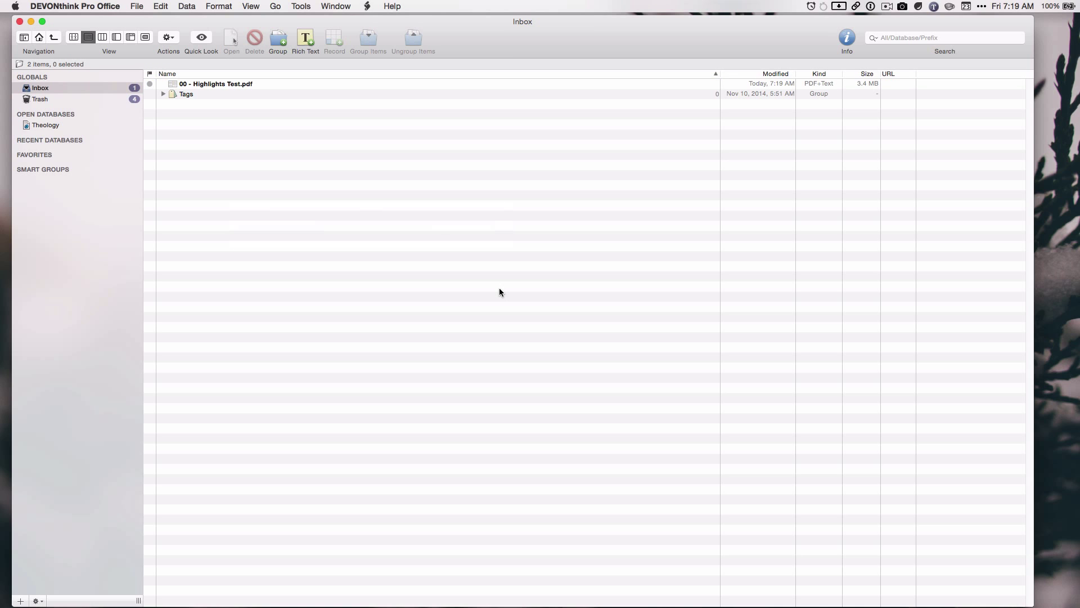
double_click(216, 83)
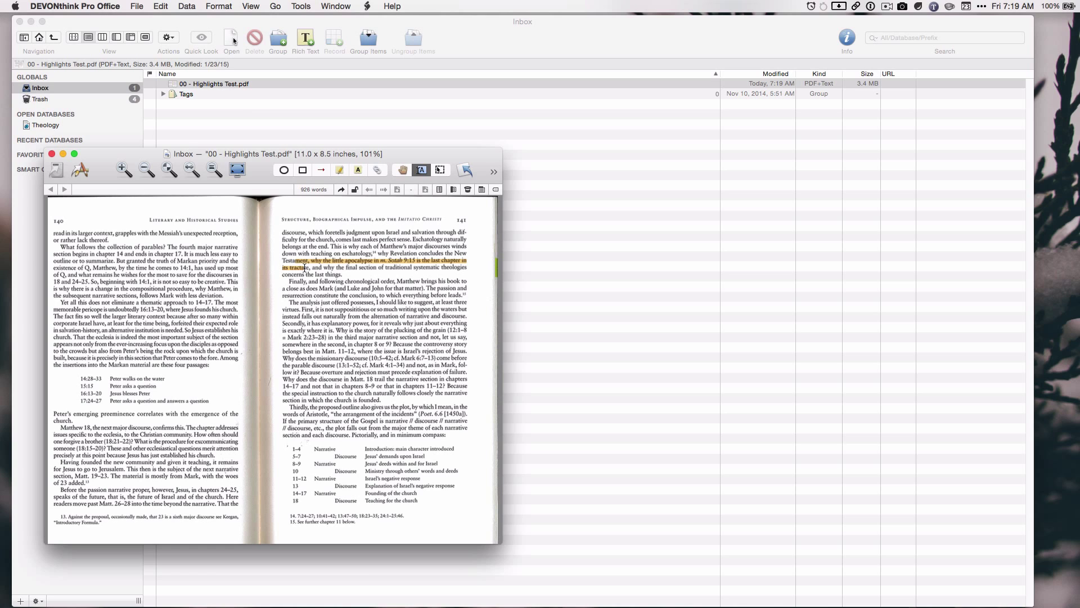
left_click_drag(289, 267, 337, 301)
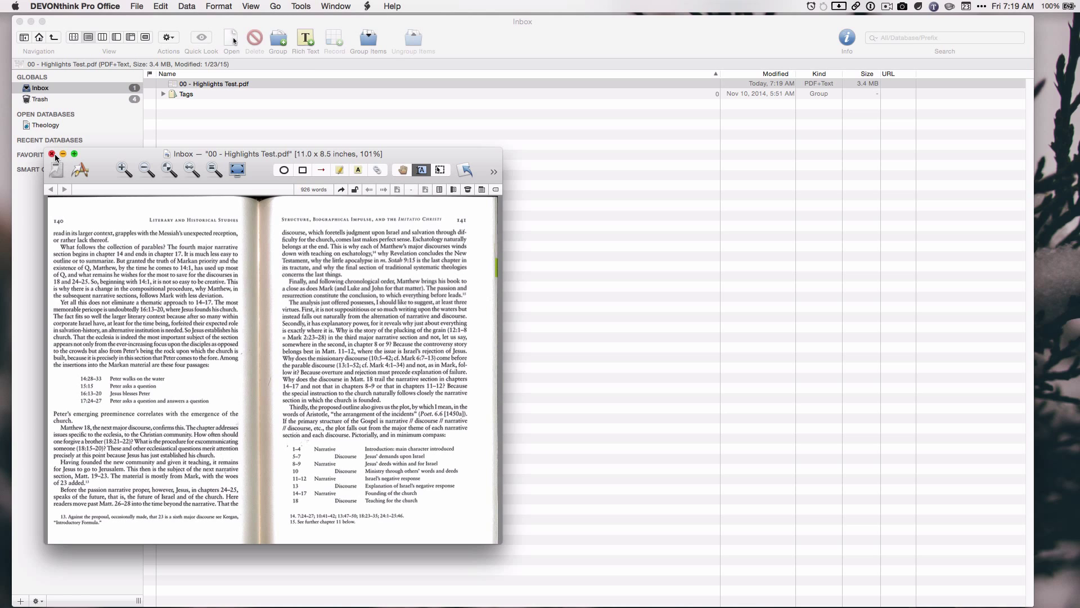
left_click(53, 153)
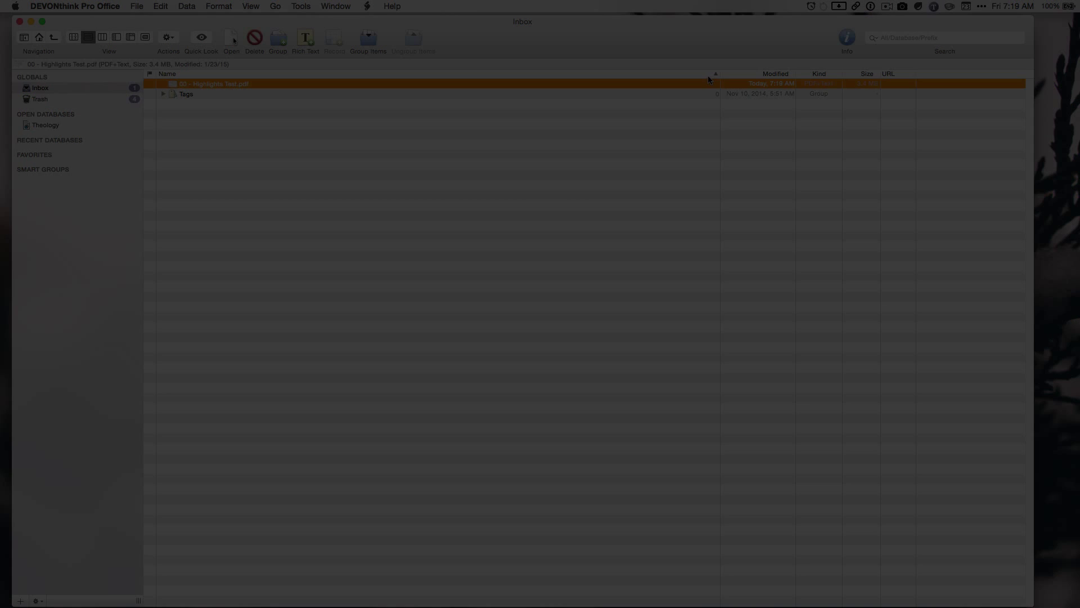
Step: Recolour the Matthew's book highlight yellow and highlight the passage beginning Thirdly
double_click(214, 83)
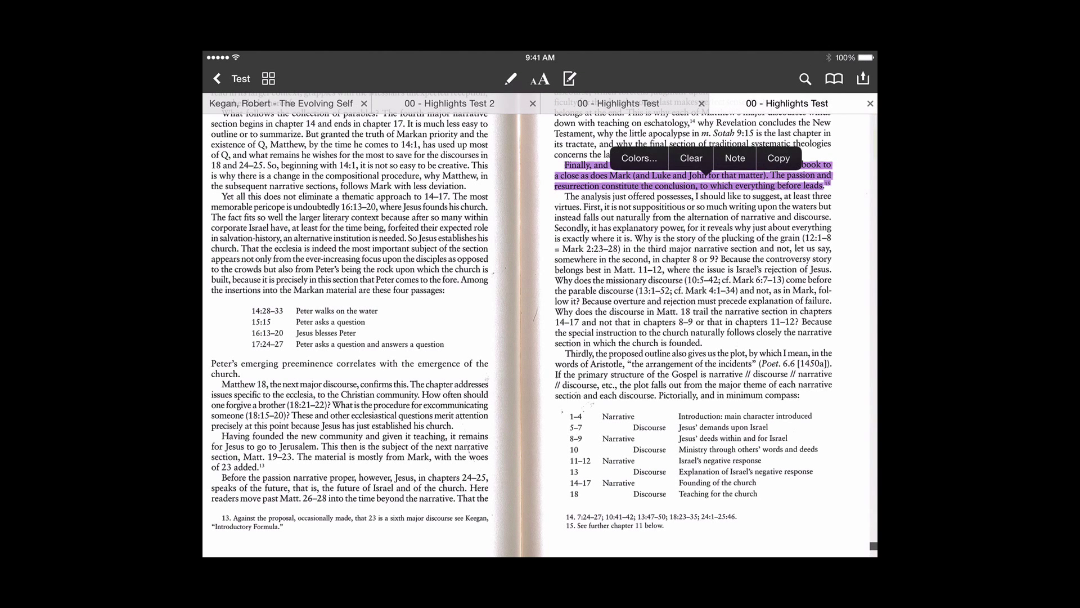
left_click(638, 158)
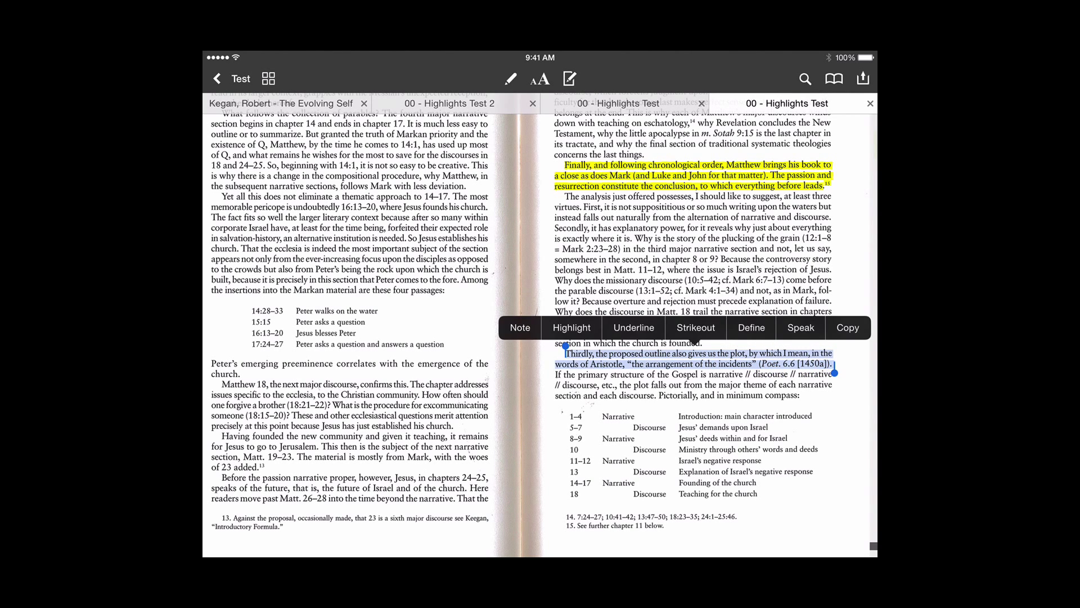
left_click(572, 328)
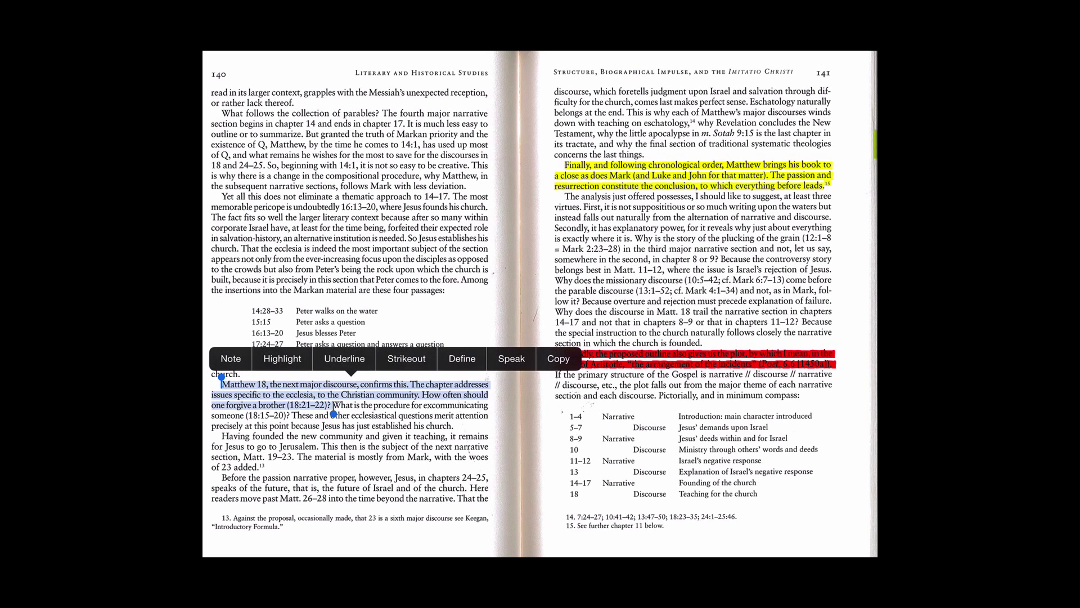
Step: Highlight the Matthew 18 passage in green and the passage beginning 'Yet all this'
left_click(281, 359)
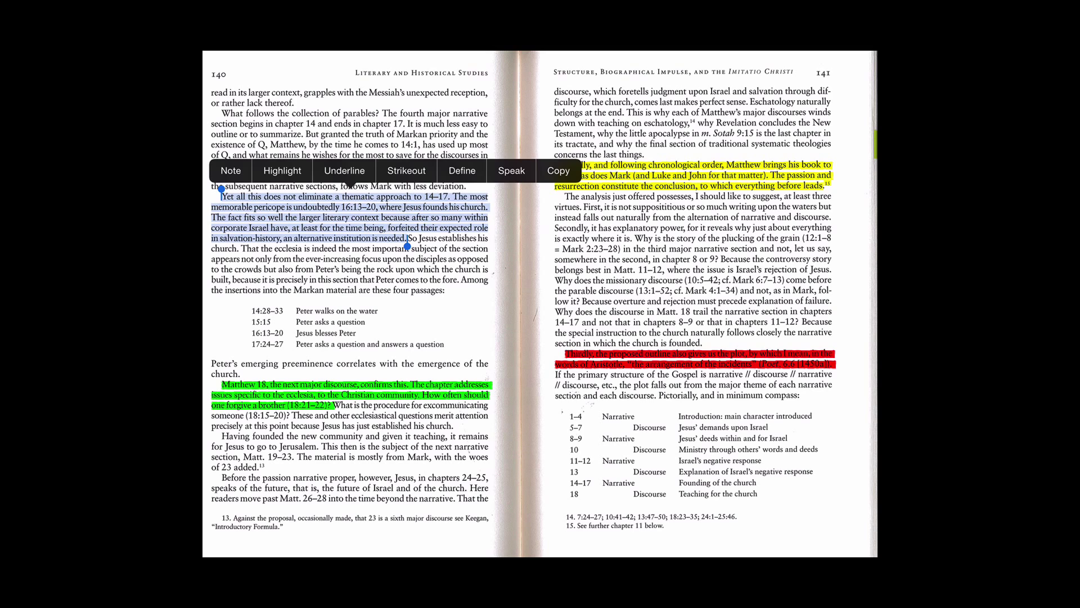
left_click(282, 171)
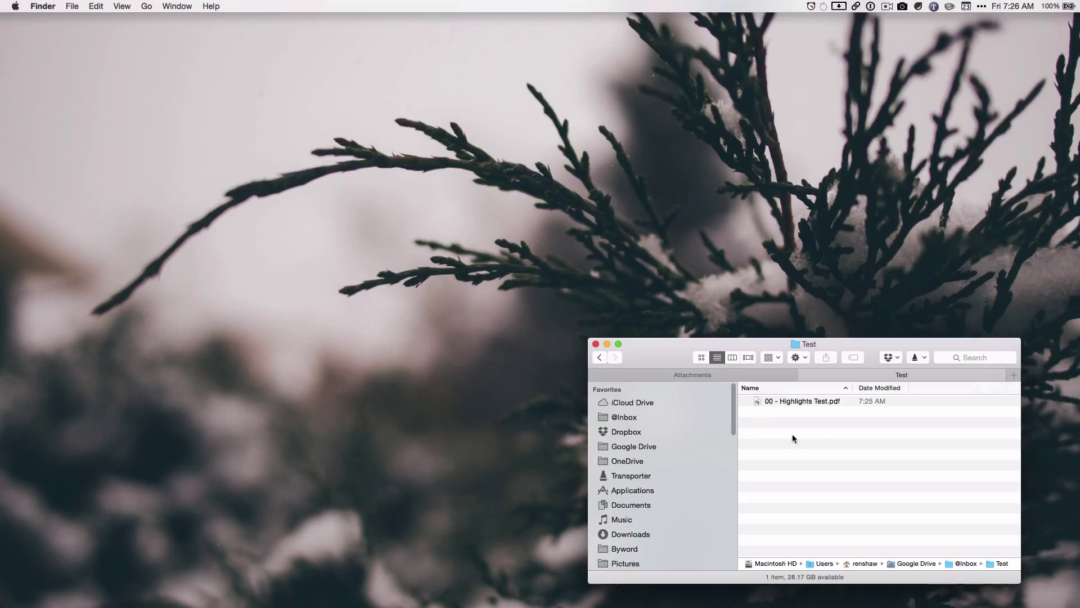
Step: Open the PDF in Preview and add a note reading 'This is a comment for the video'
left_click(802, 400)
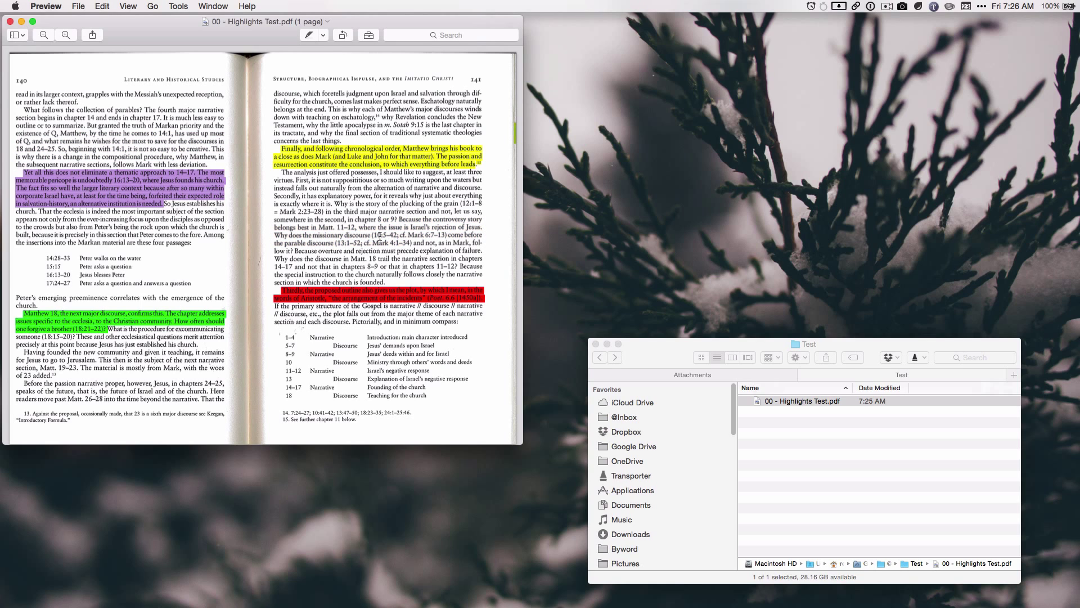
mouse_move(252, 199)
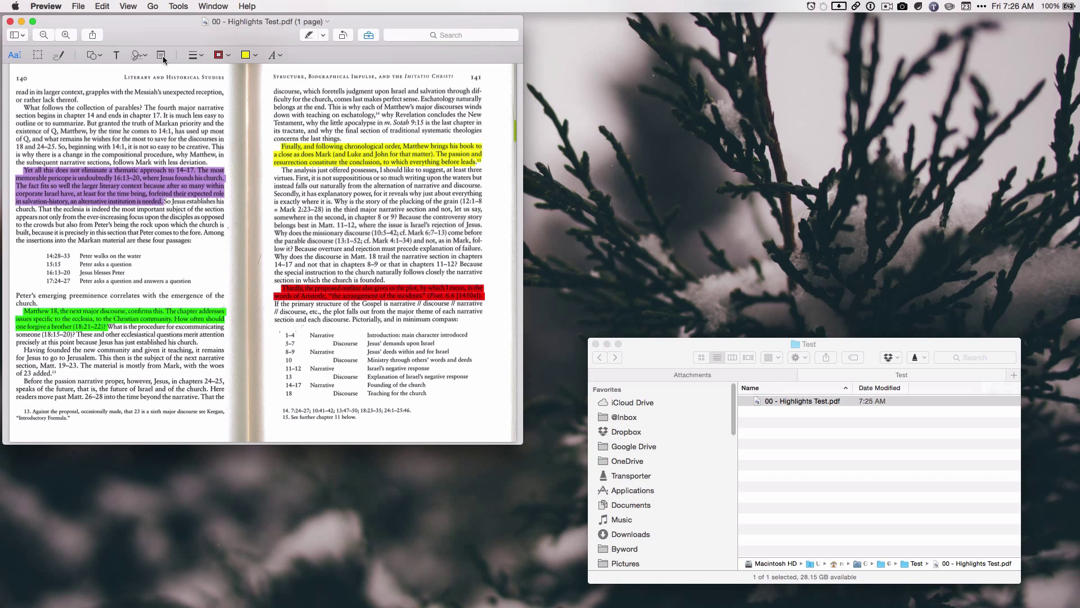
left_click(161, 55)
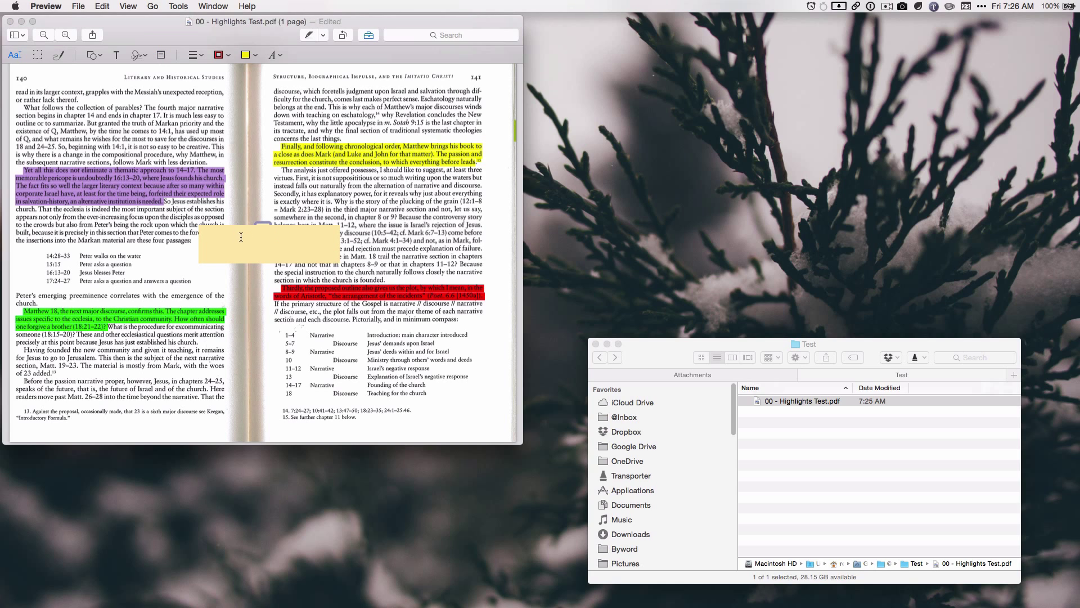
mouse_move(223, 239)
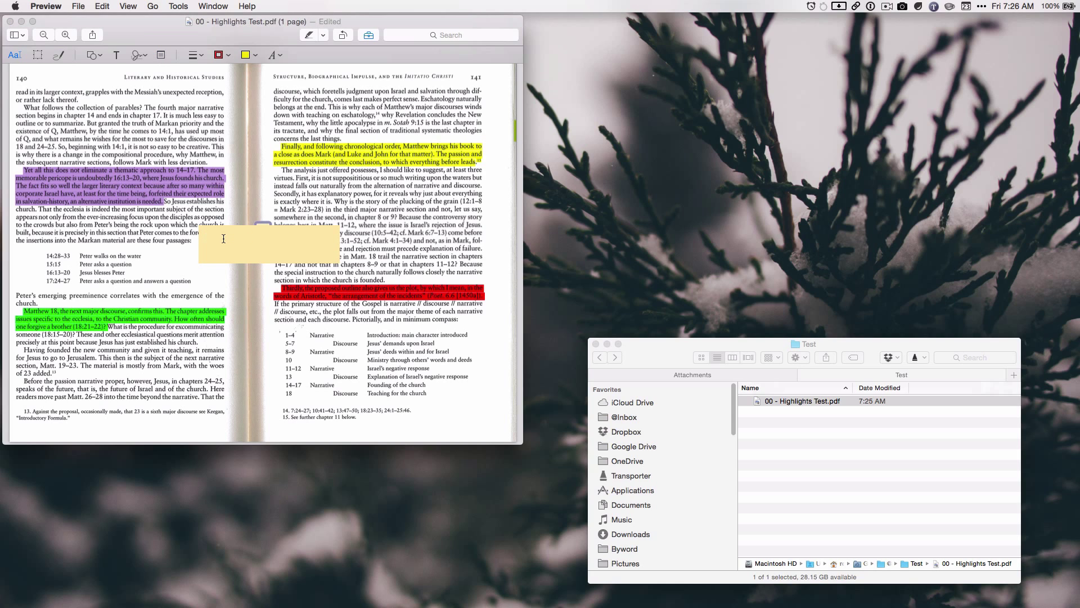
type("This is a comment")
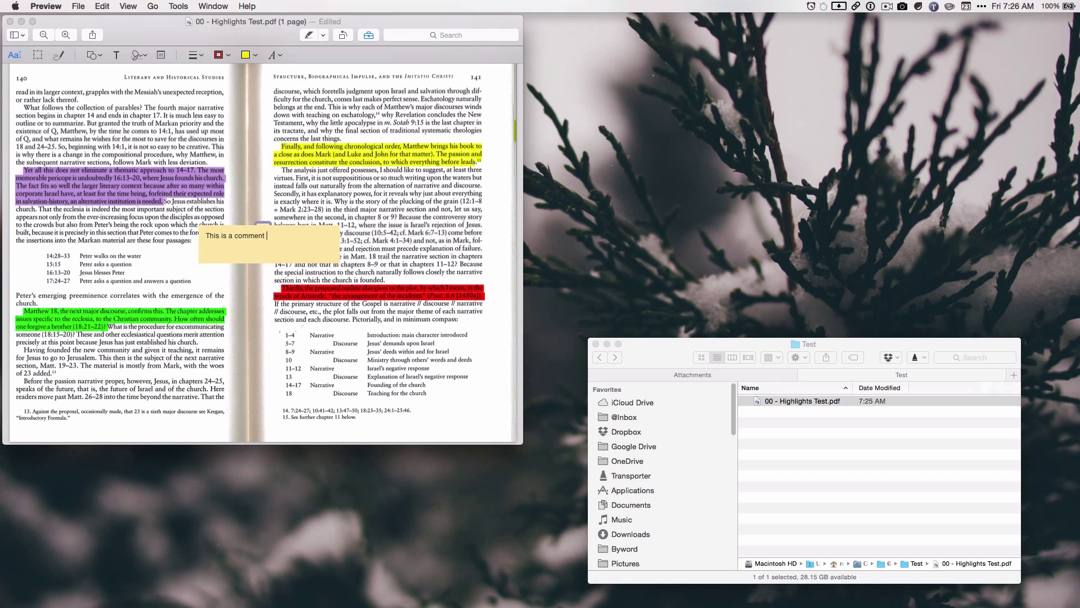
type("for the video")
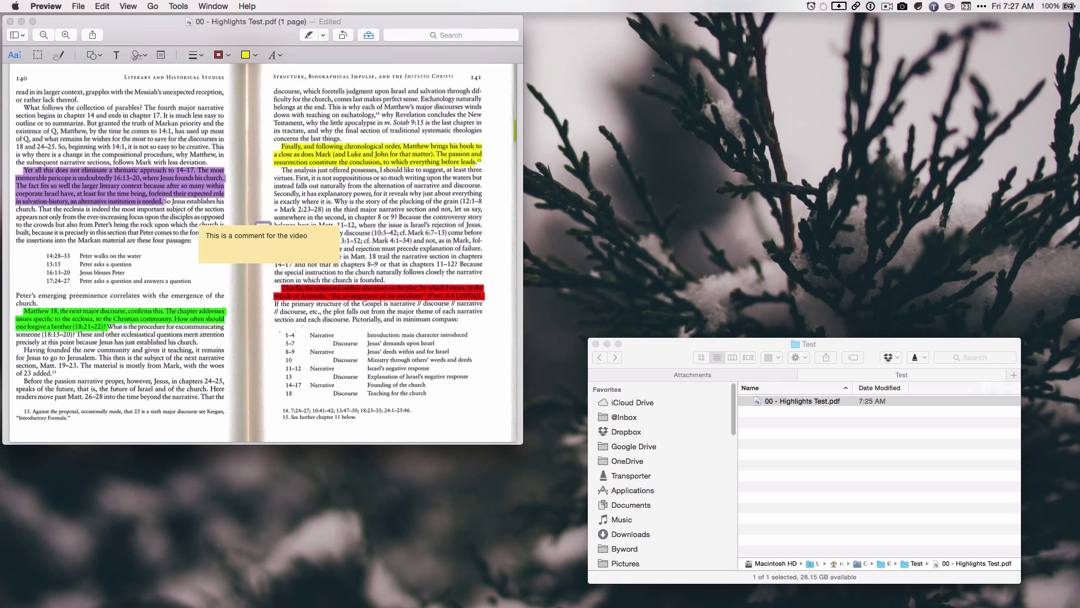
left_click(262, 230)
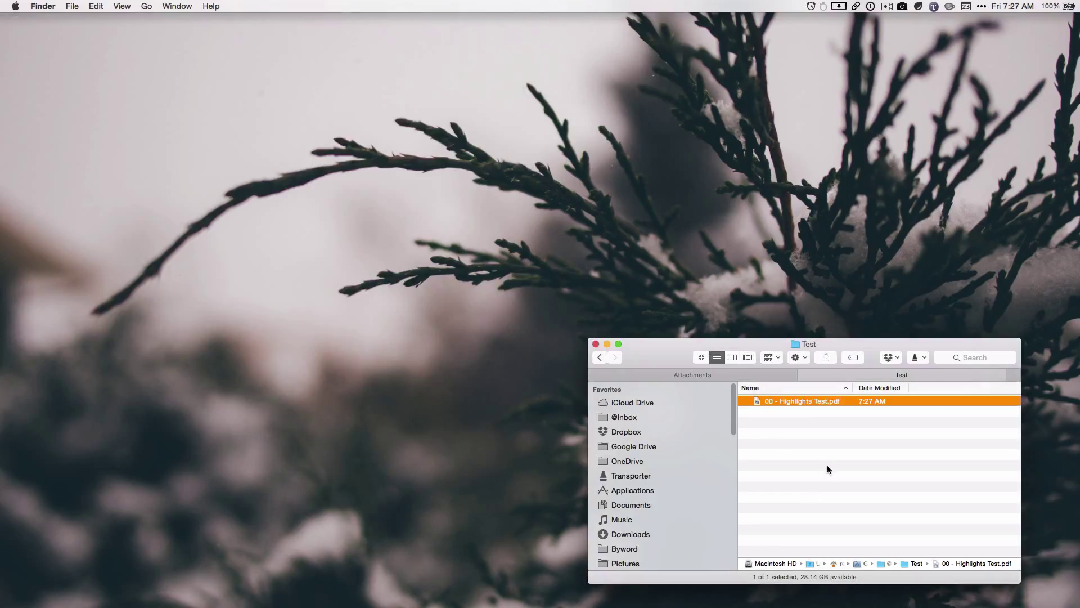
Step: Open the annotated Highlights Test PDF with Highlights.app from Finder's Open With menu
right_click(801, 401)
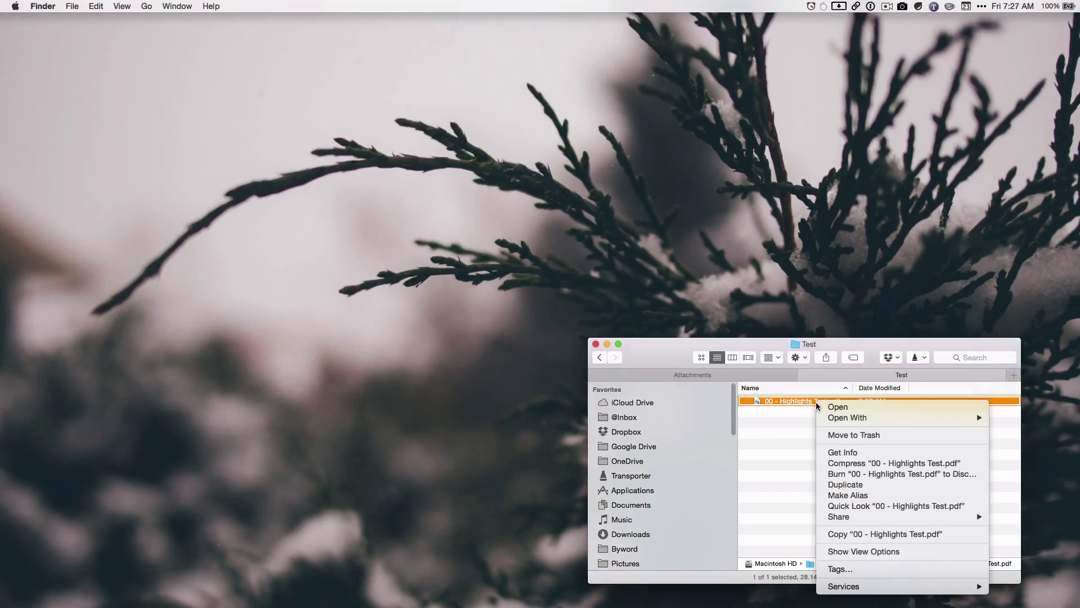
left_click(847, 417)
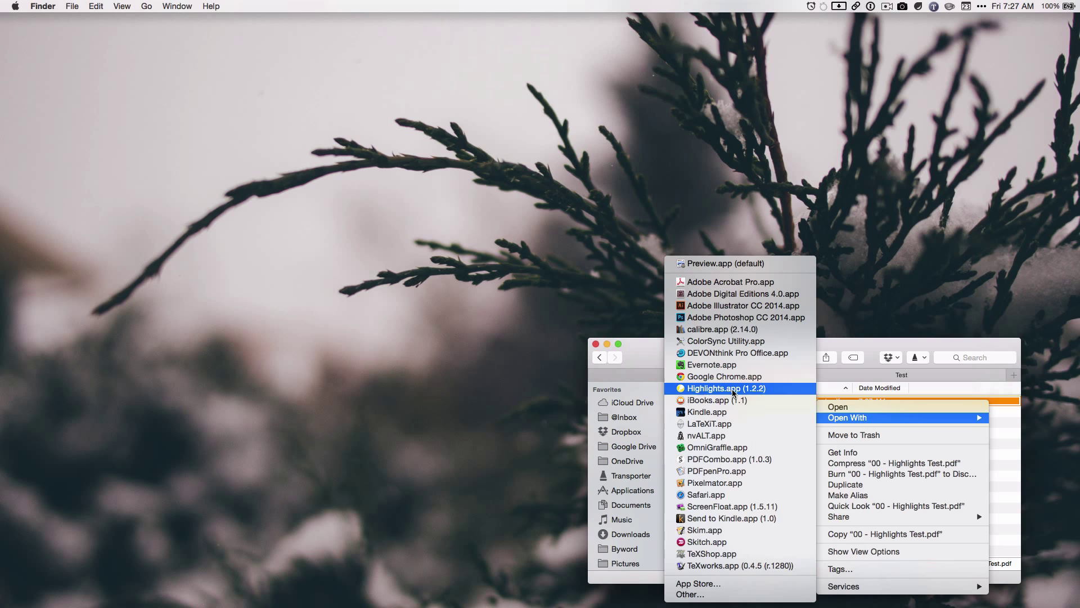
left_click(726, 388)
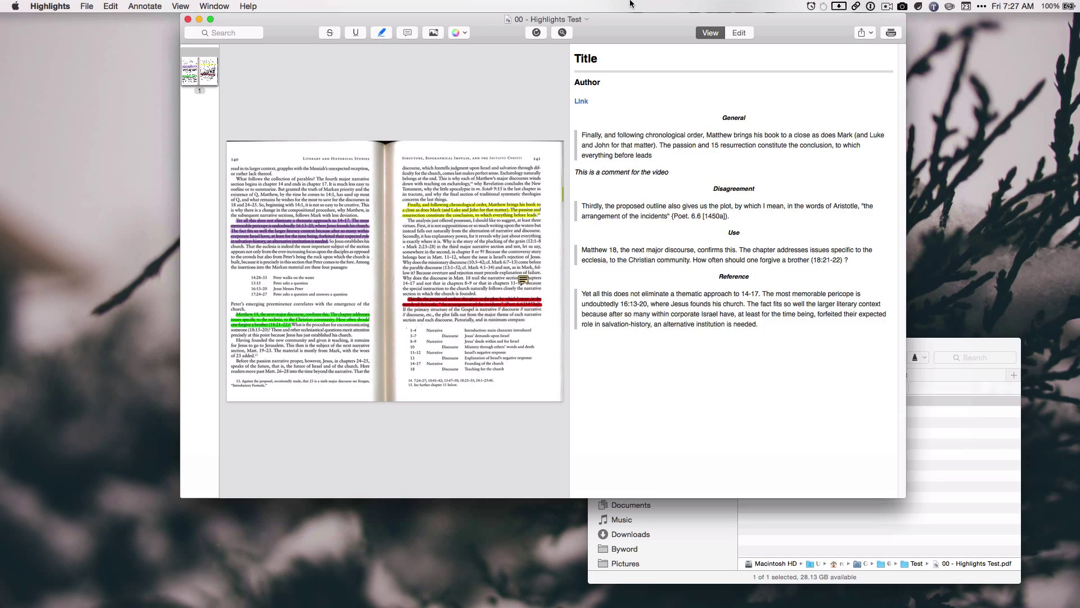
left_click(16, 17)
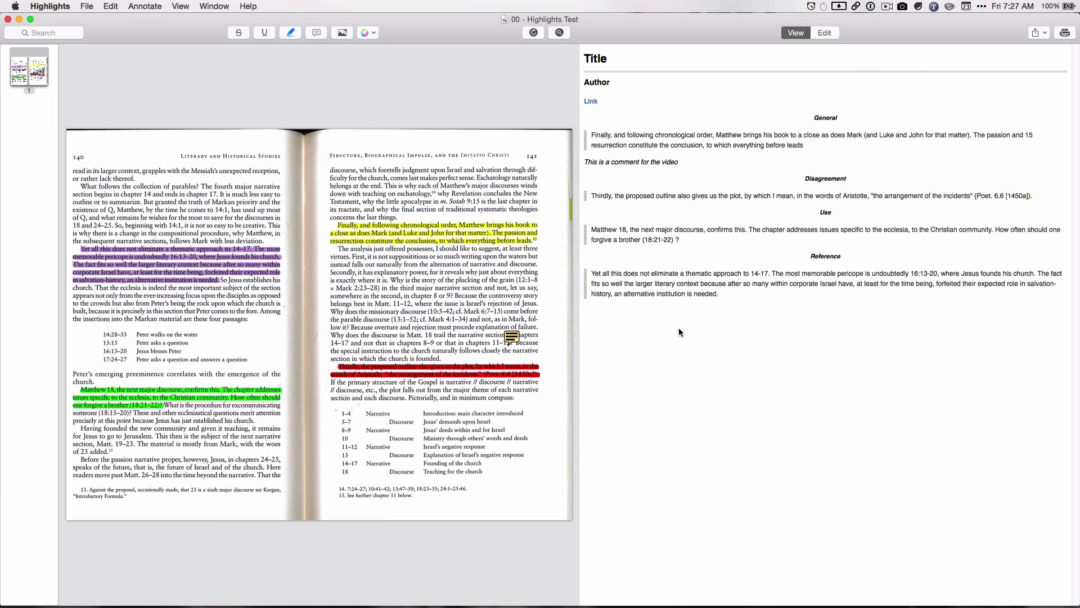
mouse_move(540, 281)
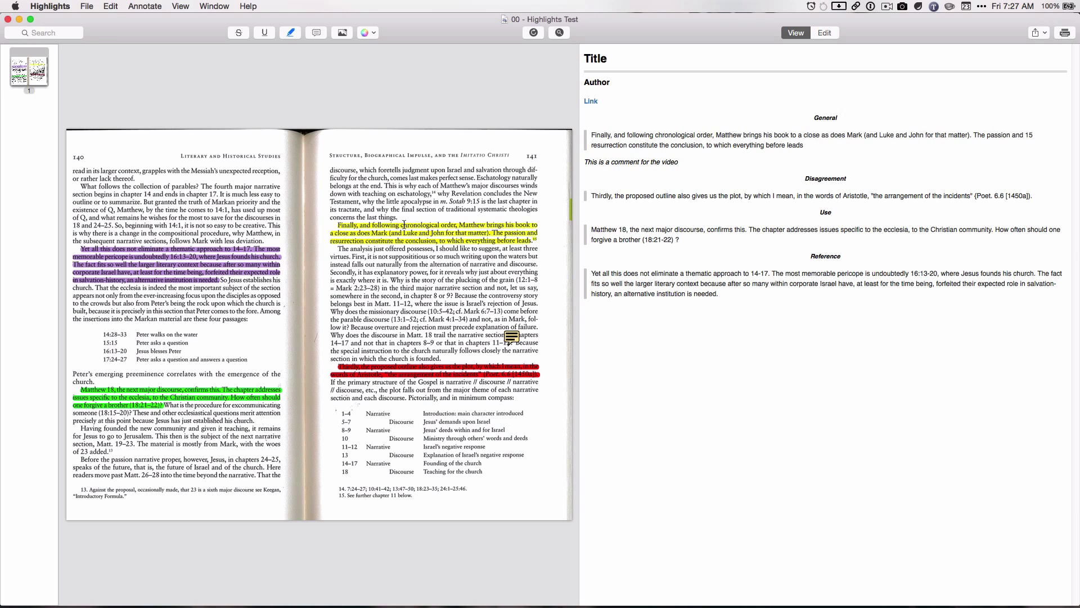
mouse_move(616, 147)
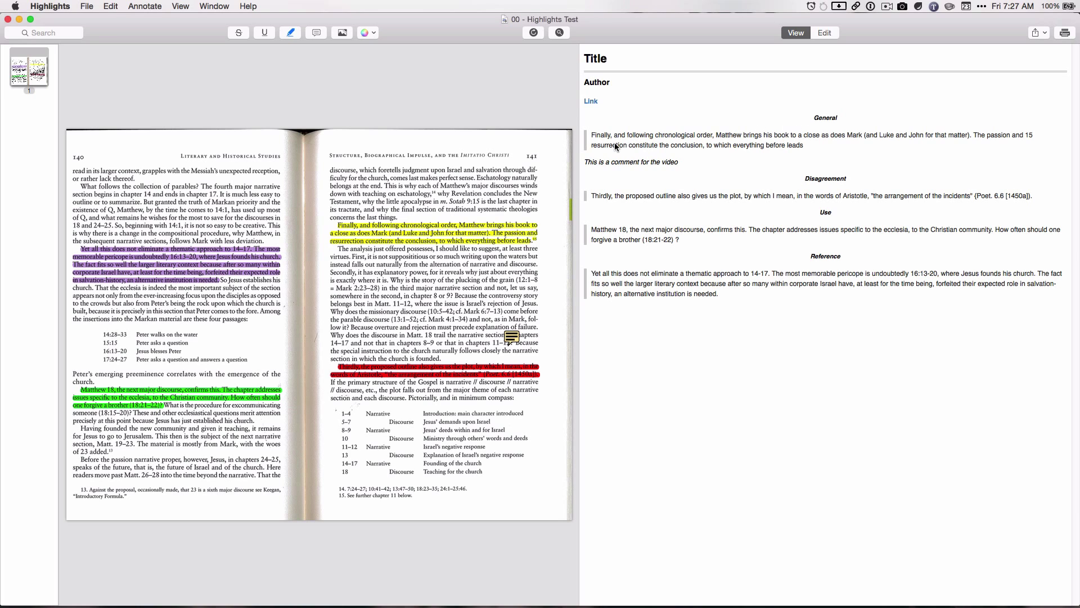
mouse_move(826, 121)
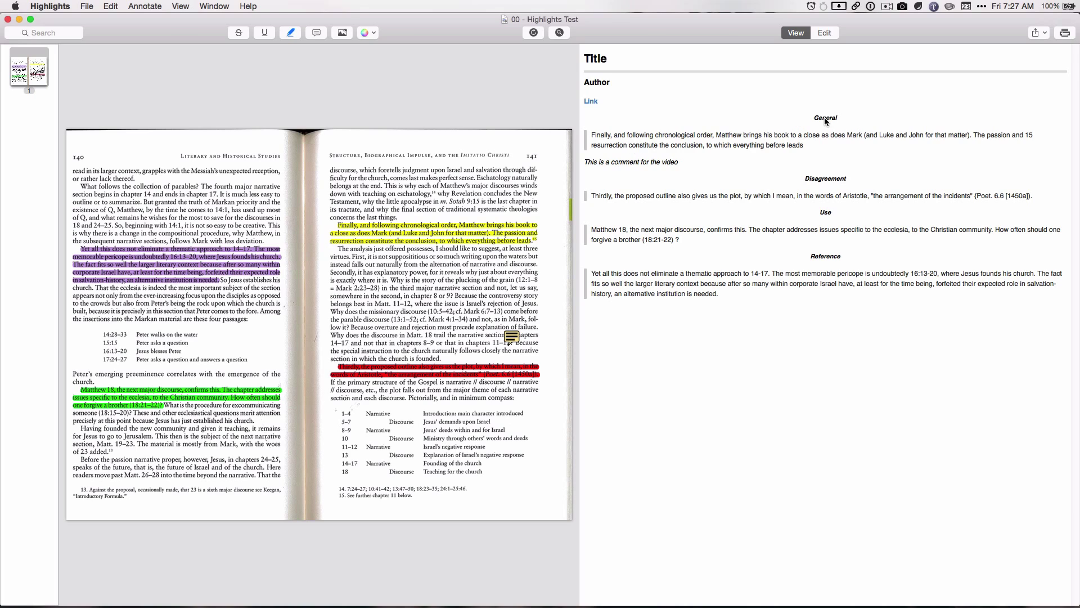
mouse_move(828, 110)
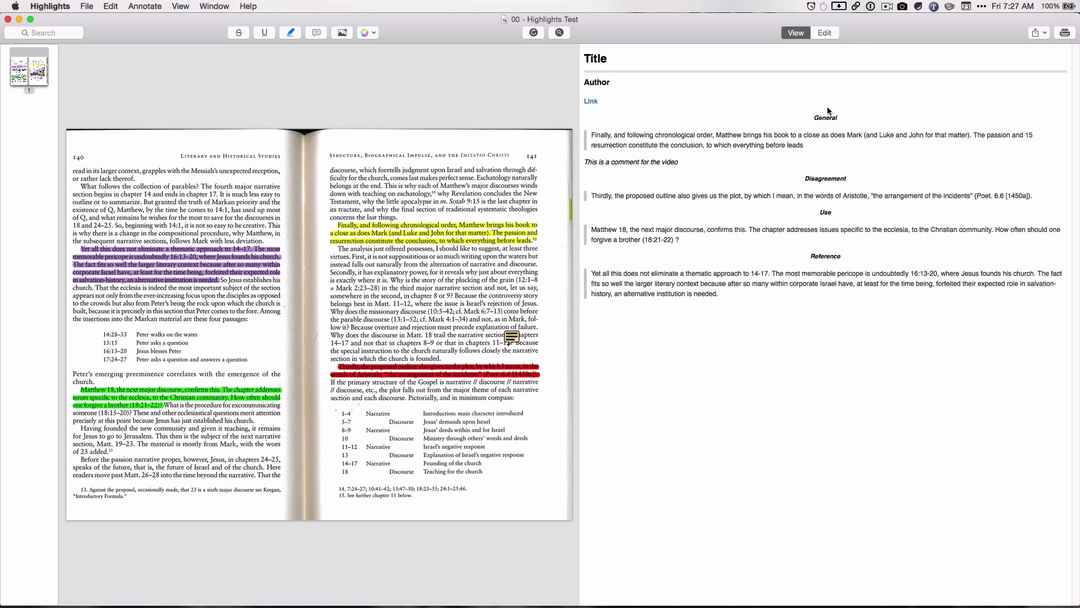
mouse_move(429, 218)
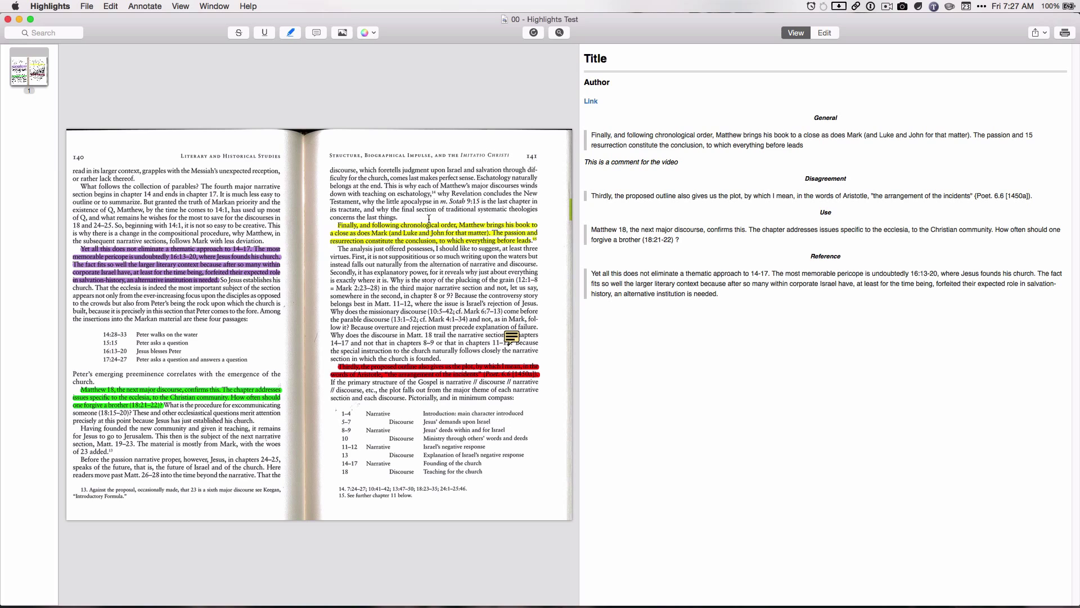
mouse_move(534, 90)
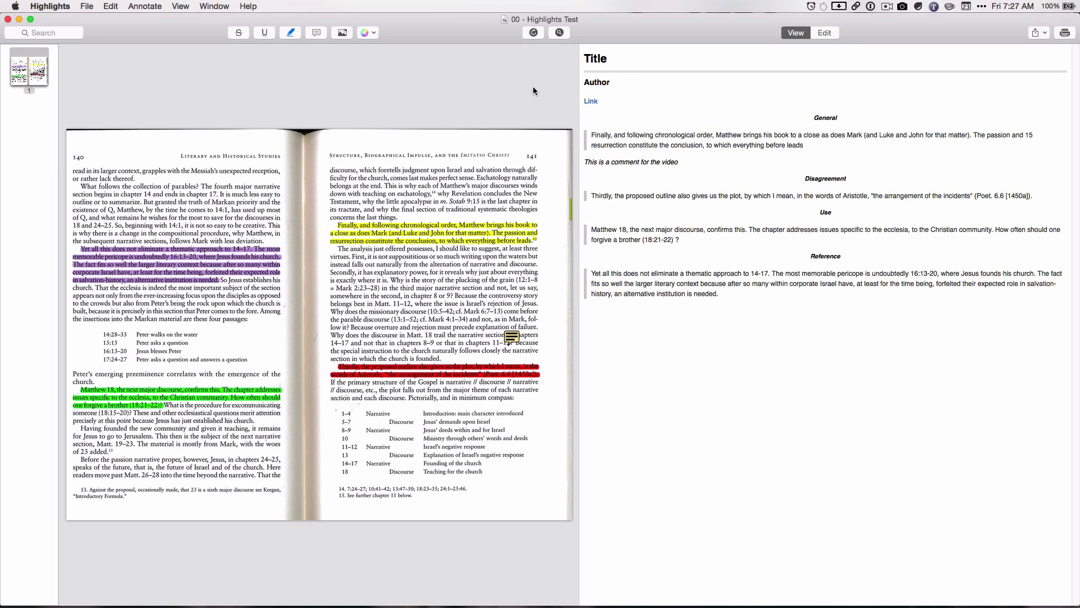
mouse_move(808, 126)
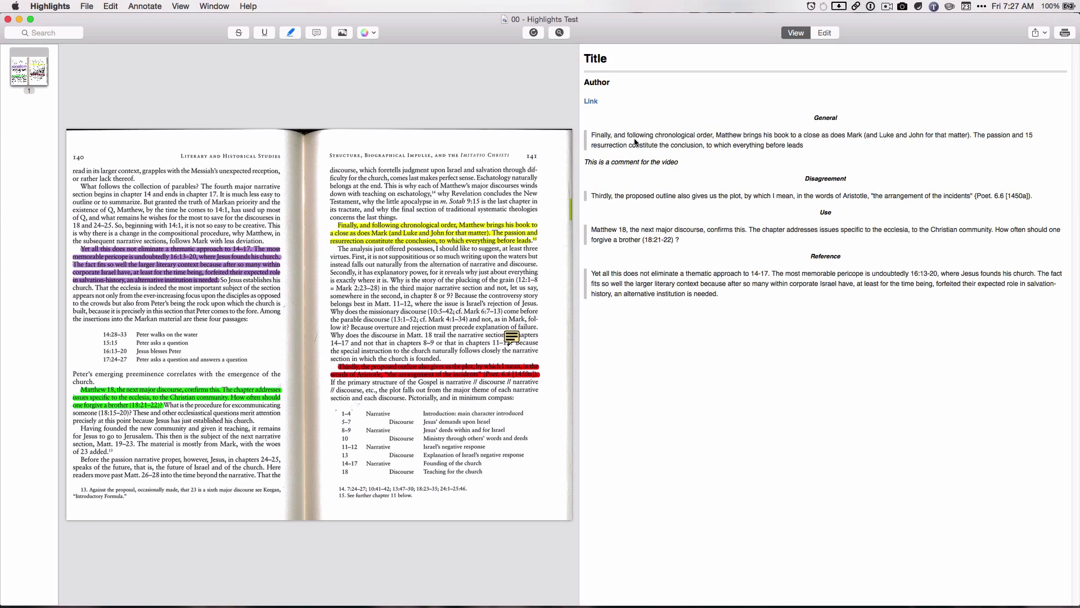
mouse_move(610, 137)
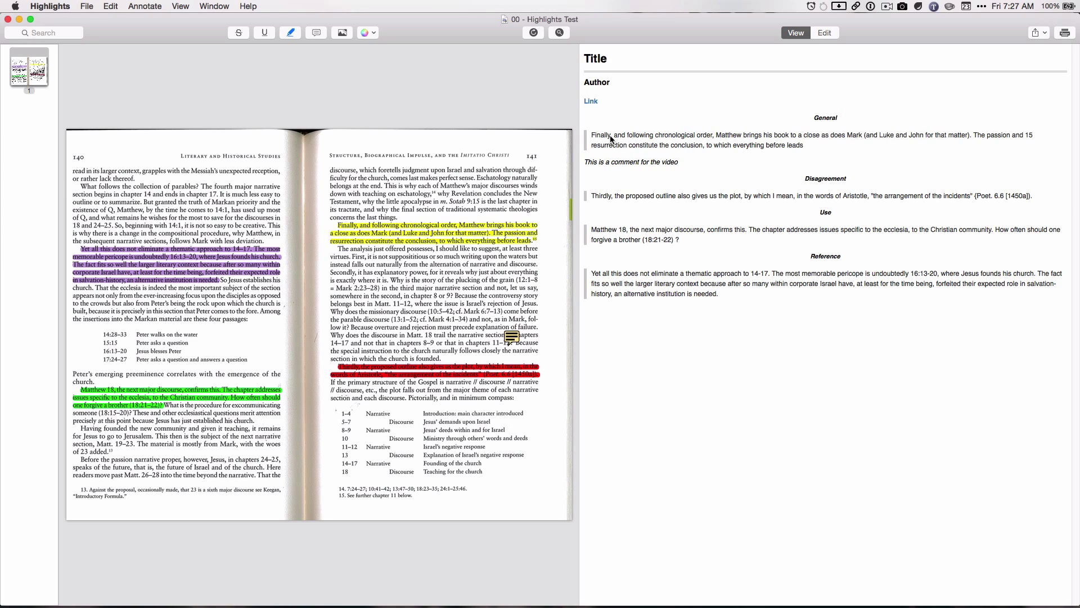
mouse_move(767, 153)
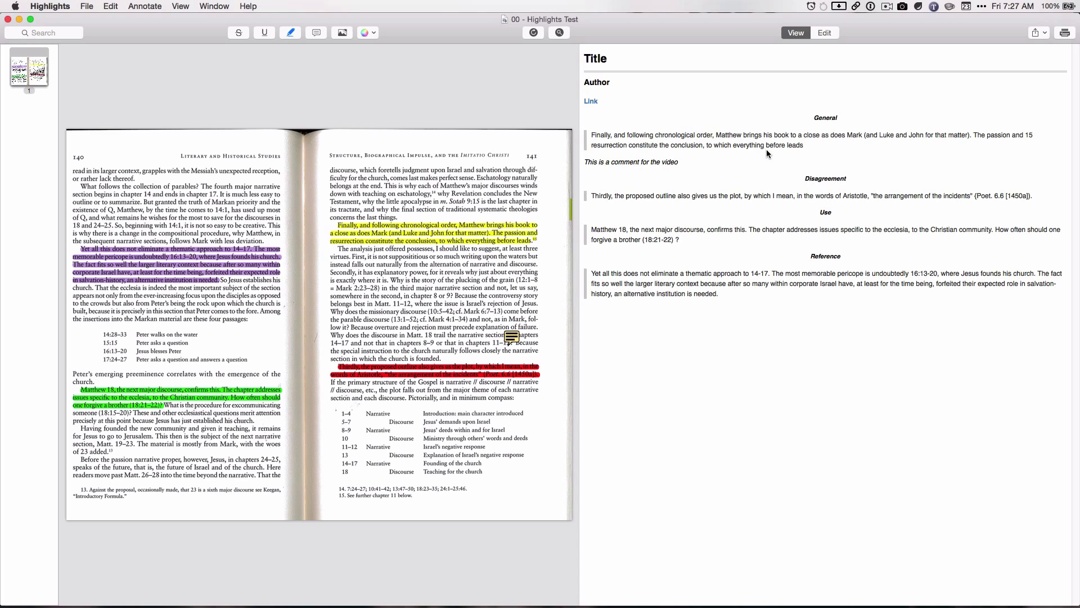
mouse_move(763, 150)
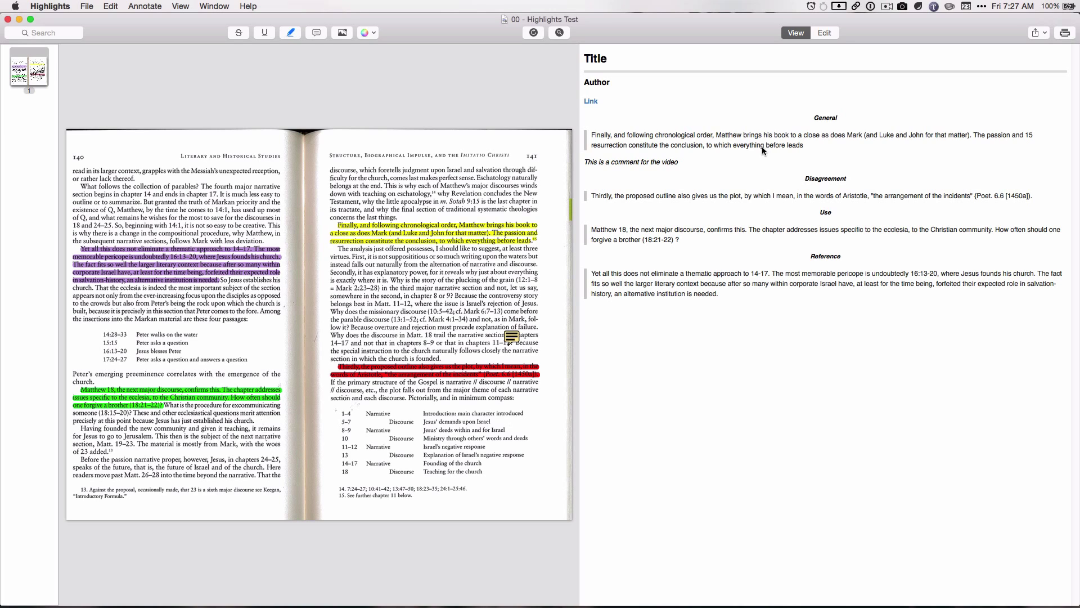
mouse_move(812, 142)
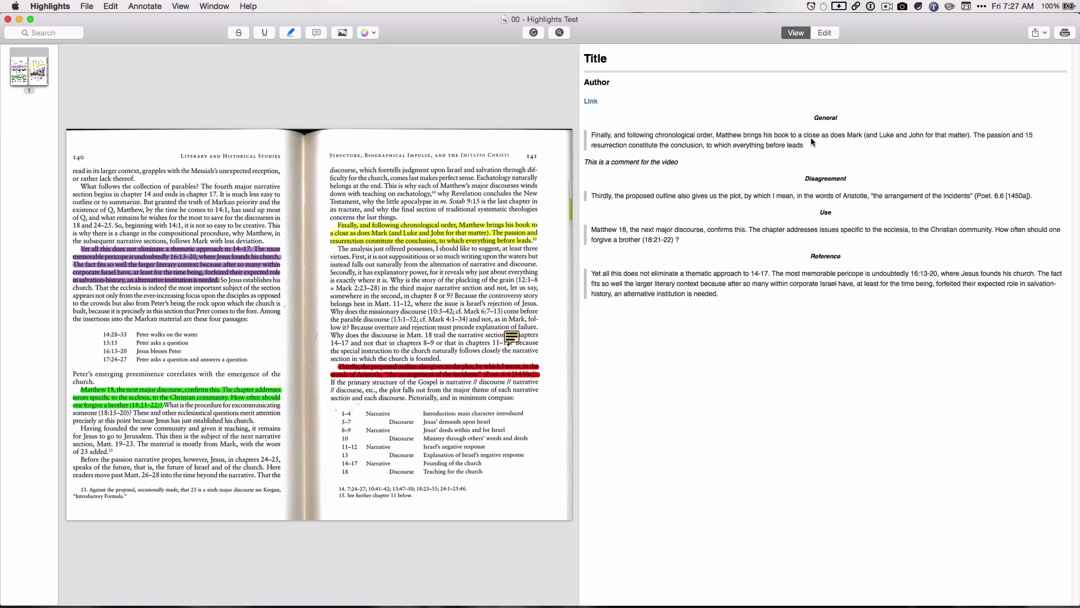
mouse_move(1054, 133)
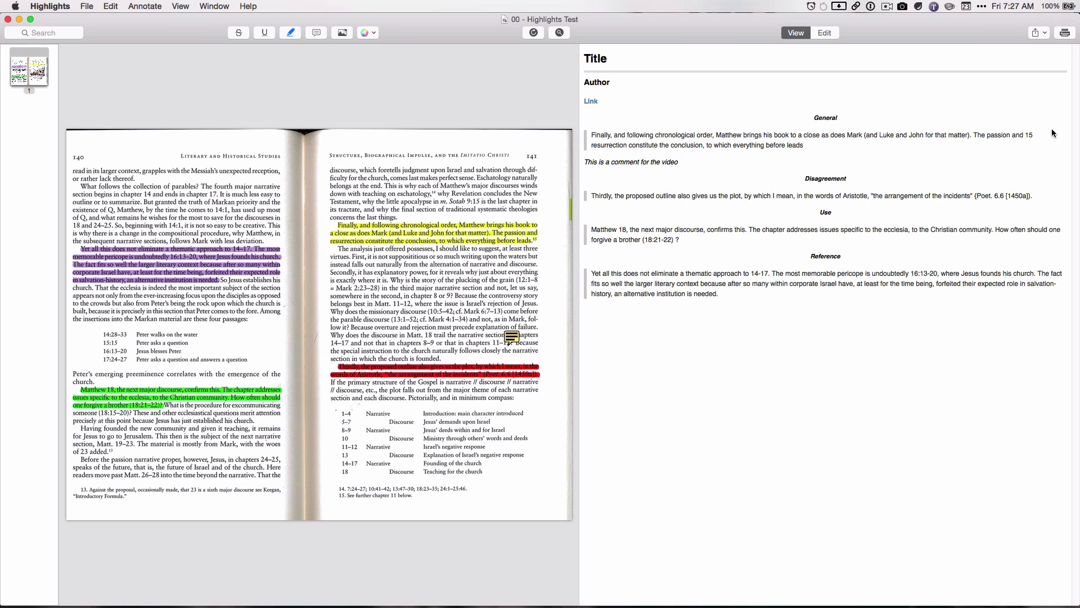
mouse_move(1032, 155)
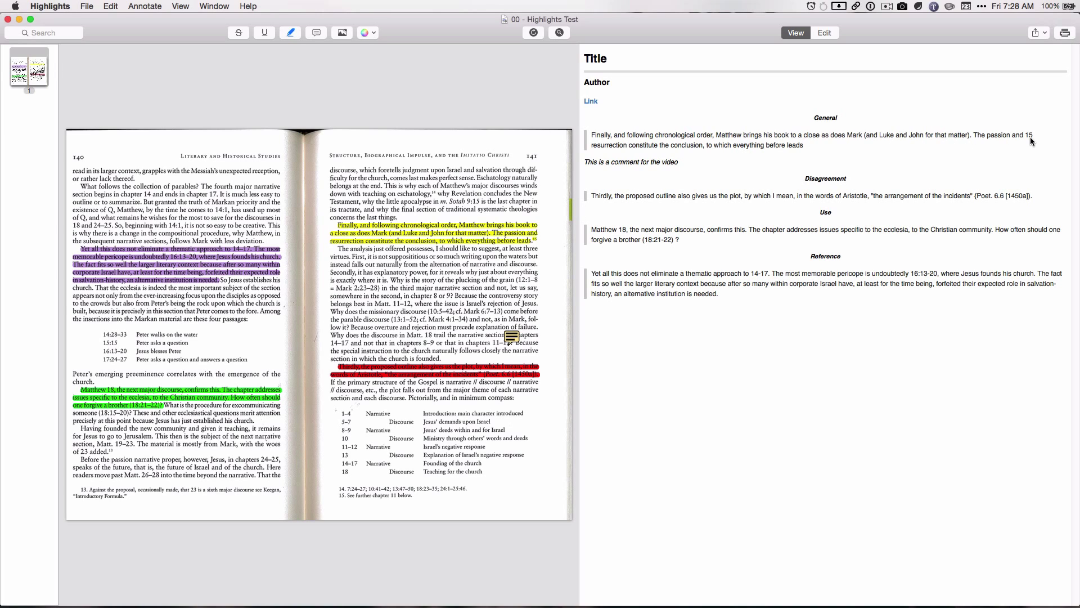
mouse_move(531, 256)
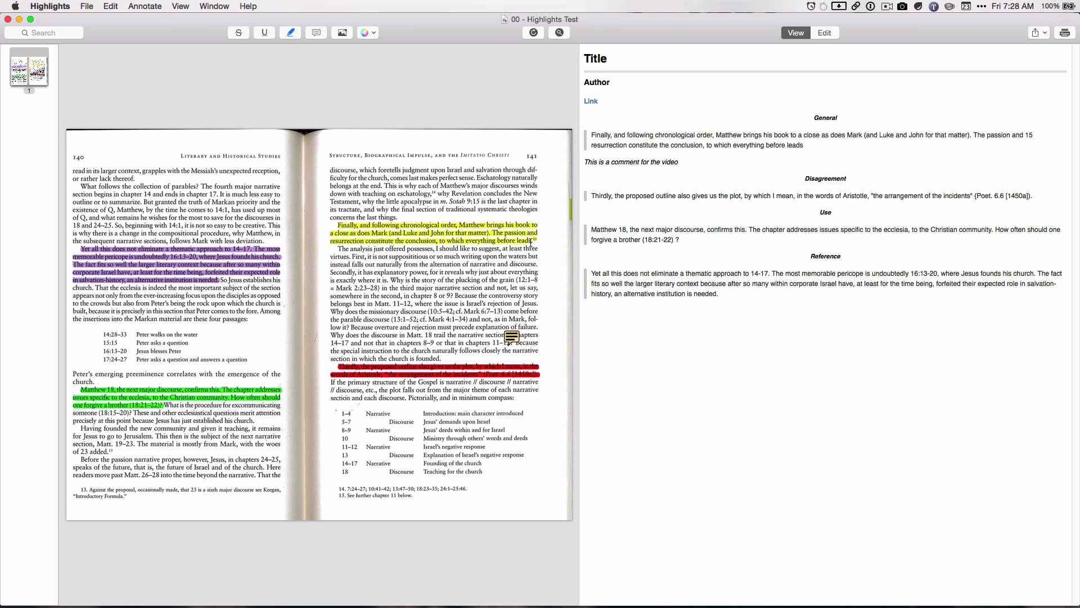
mouse_move(695, 156)
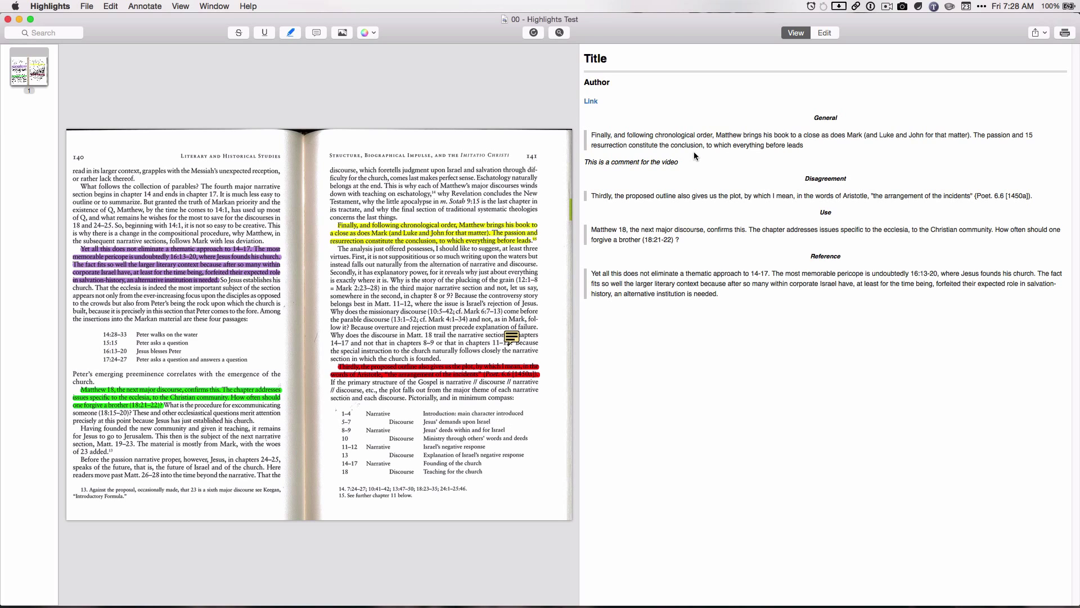
mouse_move(642, 173)
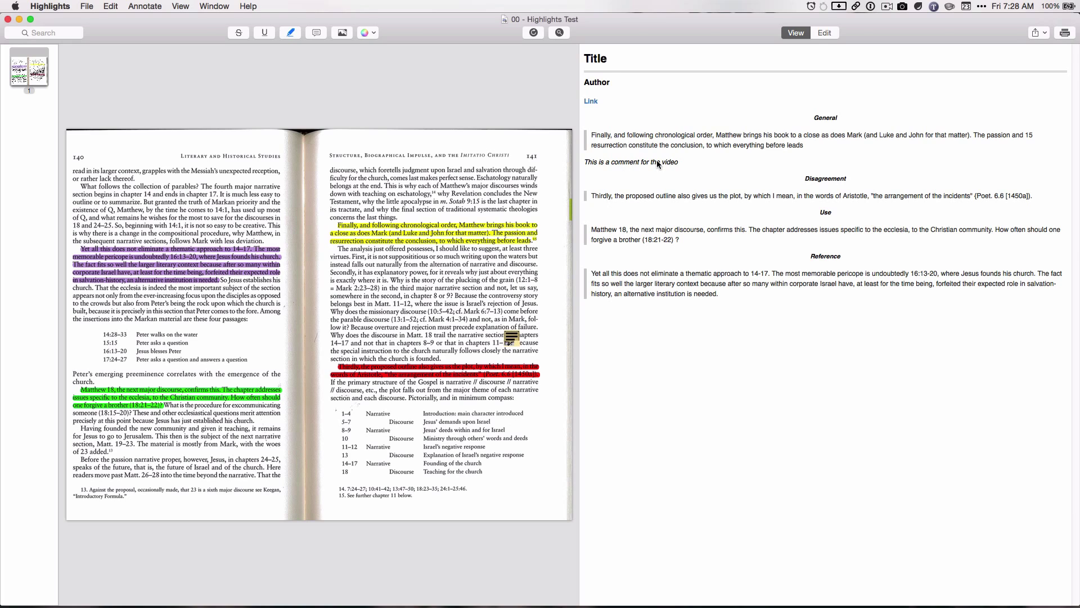
mouse_move(636, 171)
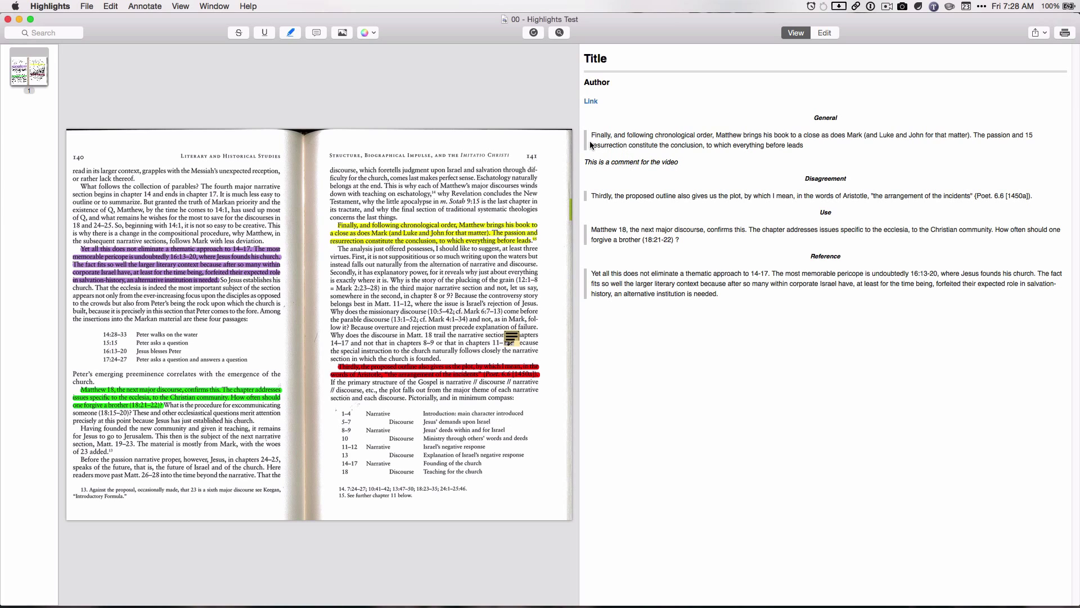
mouse_move(606, 142)
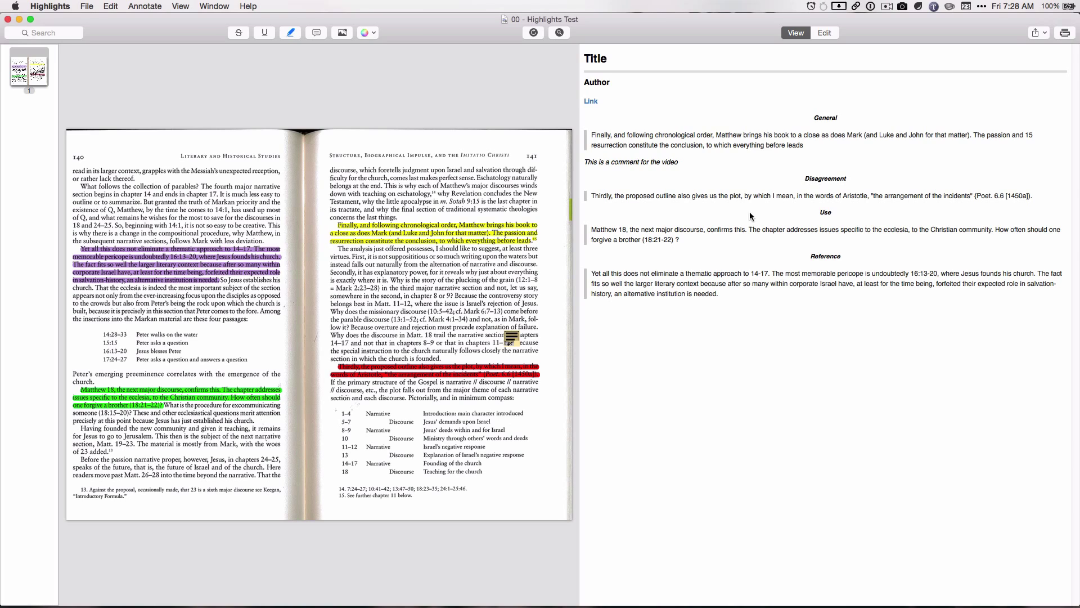
mouse_move(787, 233)
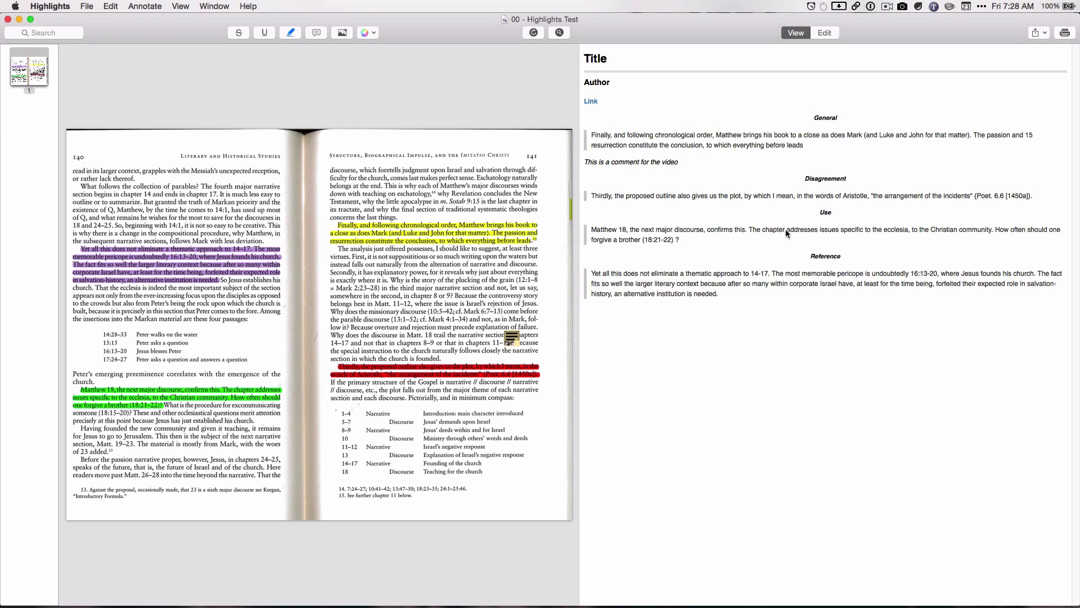
mouse_move(171, 396)
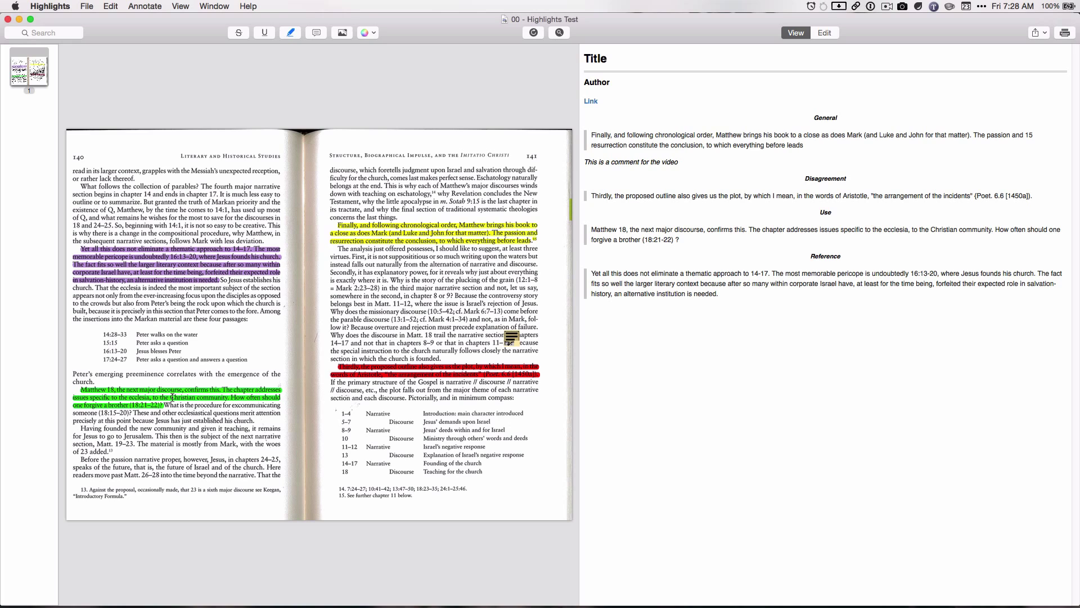
mouse_move(826, 260)
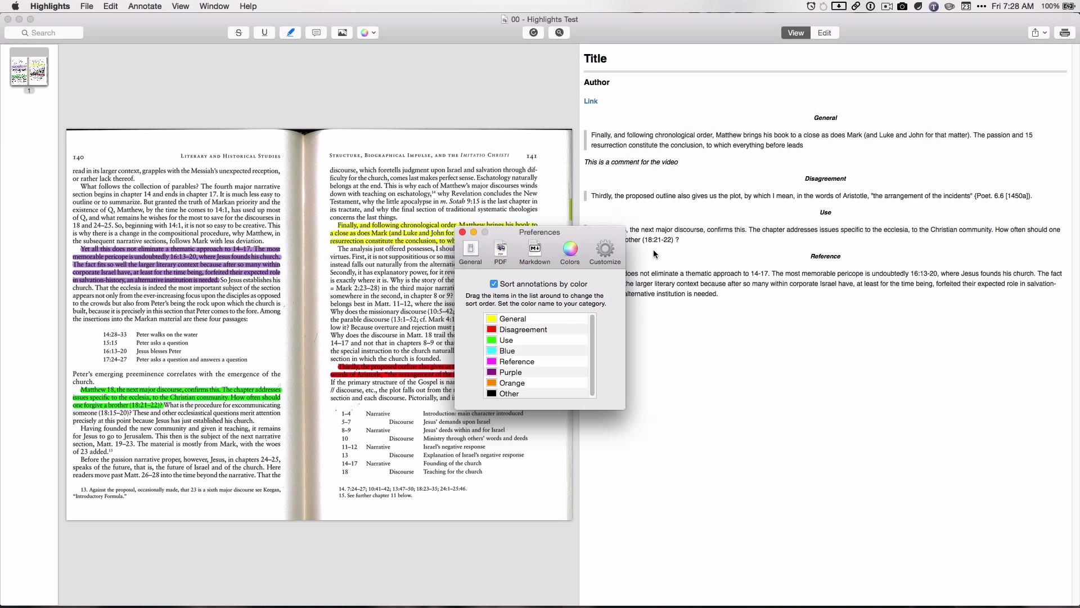
mouse_move(520, 268)
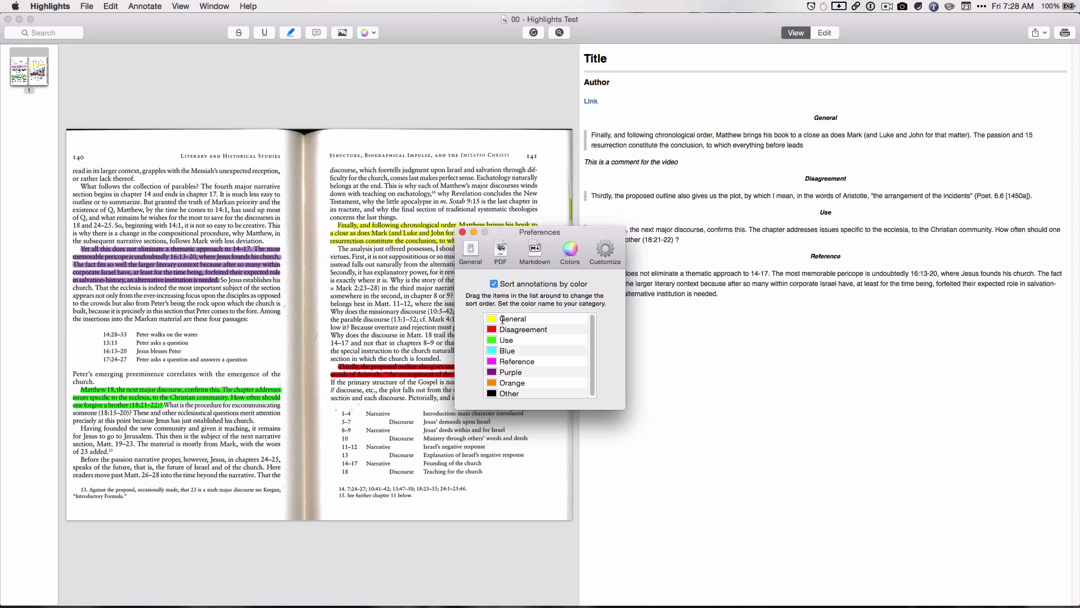
mouse_move(512, 361)
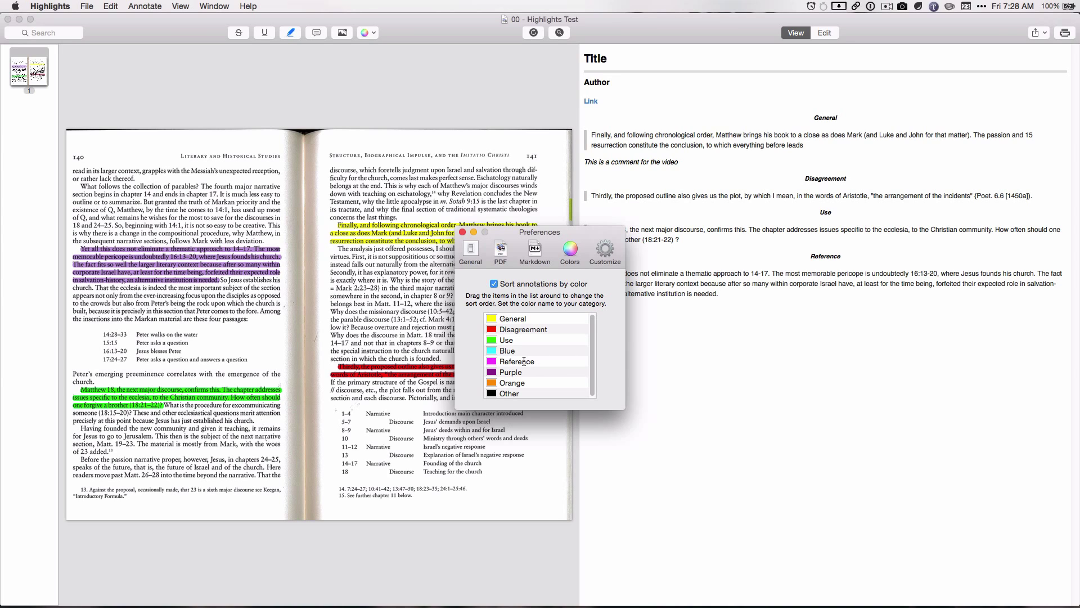
mouse_move(523, 362)
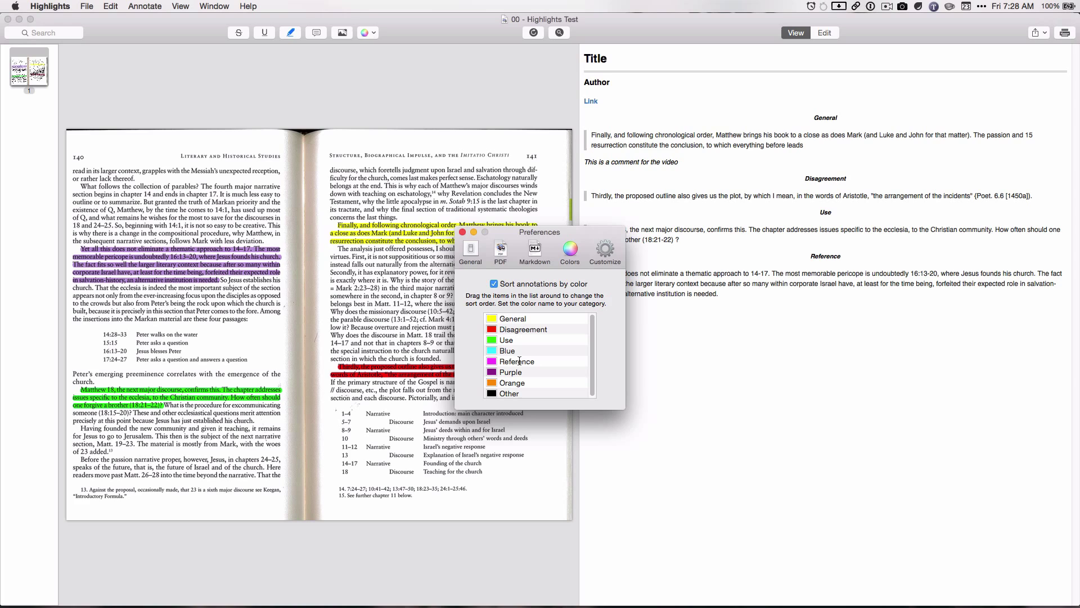
mouse_move(531, 328)
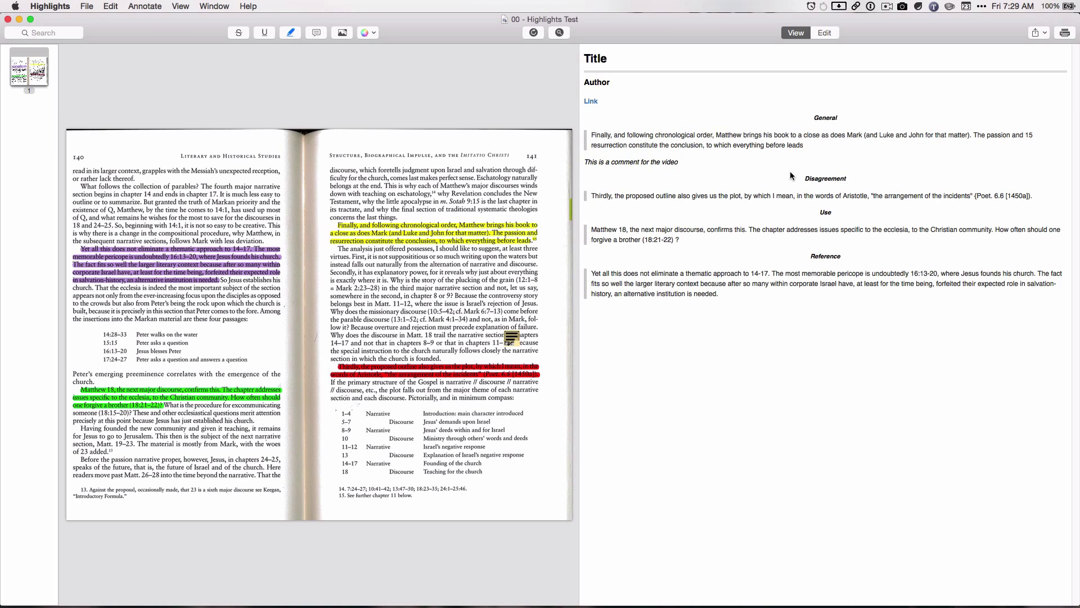
mouse_move(844, 80)
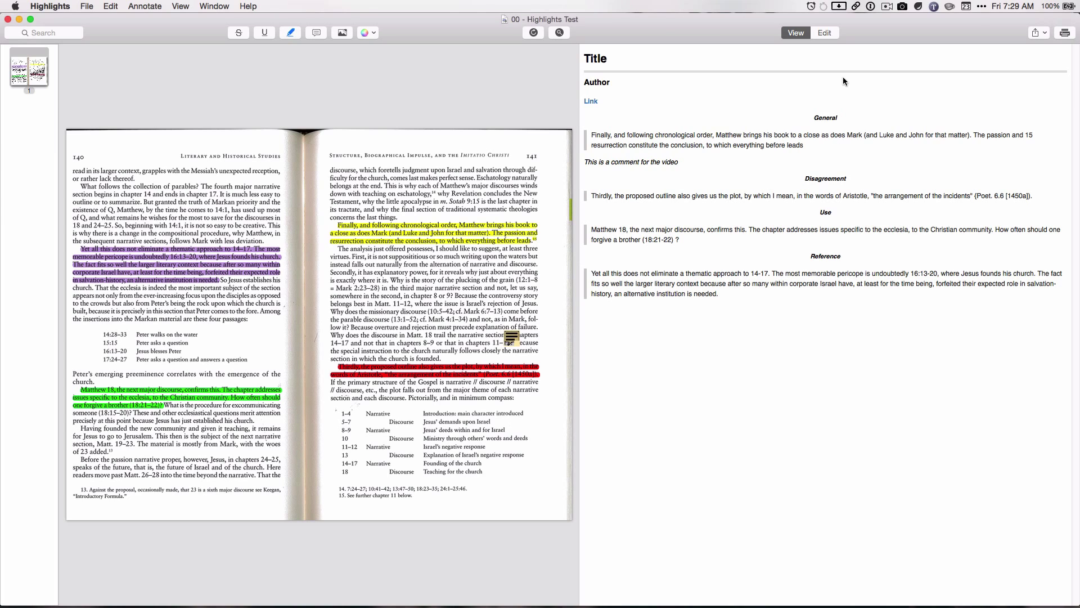
mouse_move(806, 149)
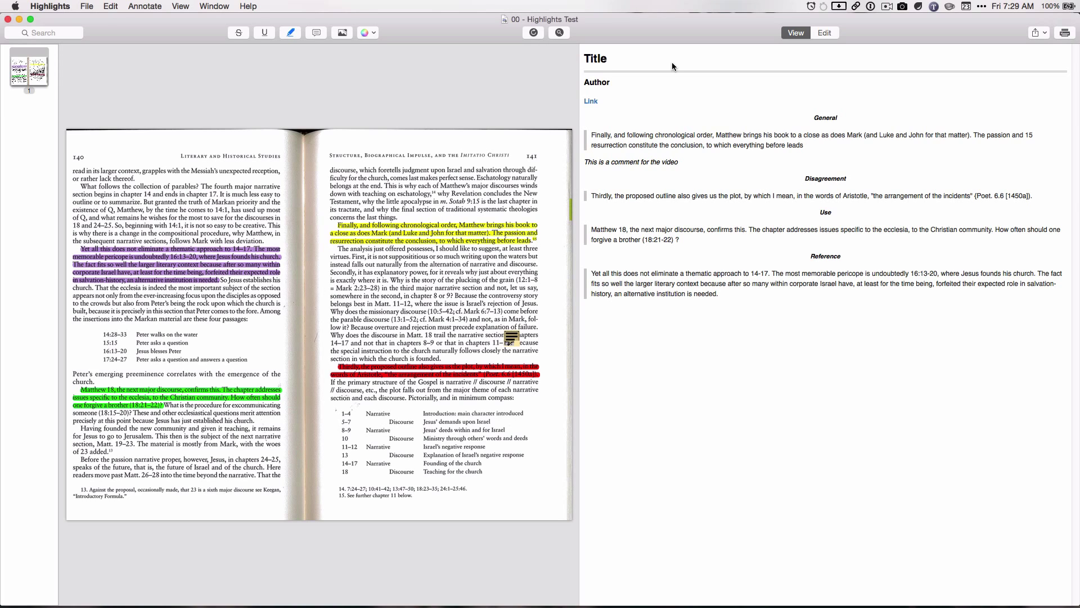
mouse_move(641, 55)
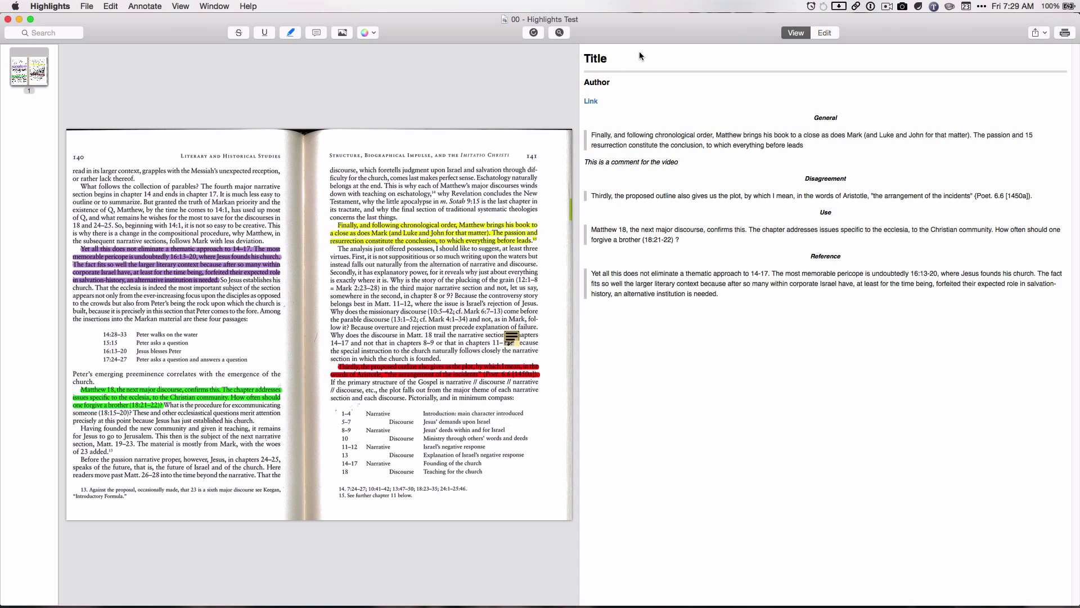
mouse_move(809, 36)
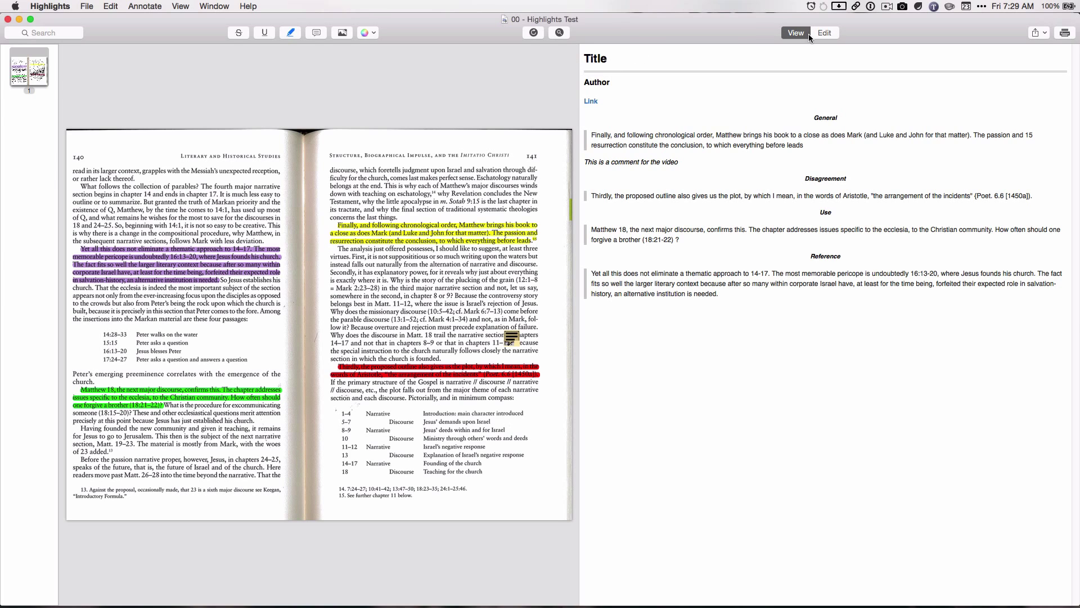
Step: Switch from Edit to View and back to Edit, leaving the notes as raw Markdown source
left_click(824, 33)
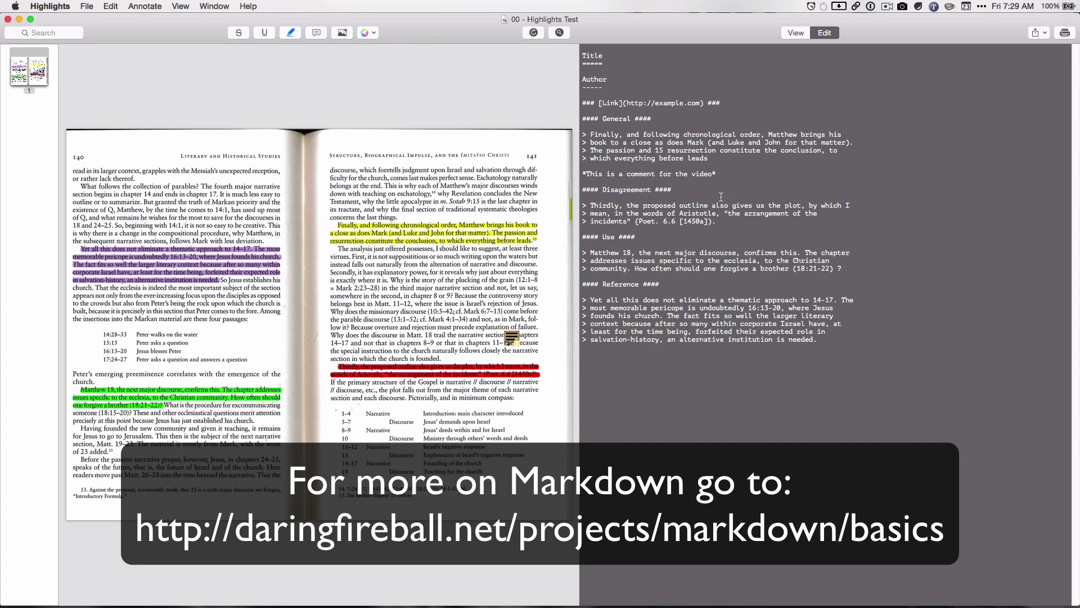
left_click(796, 33)
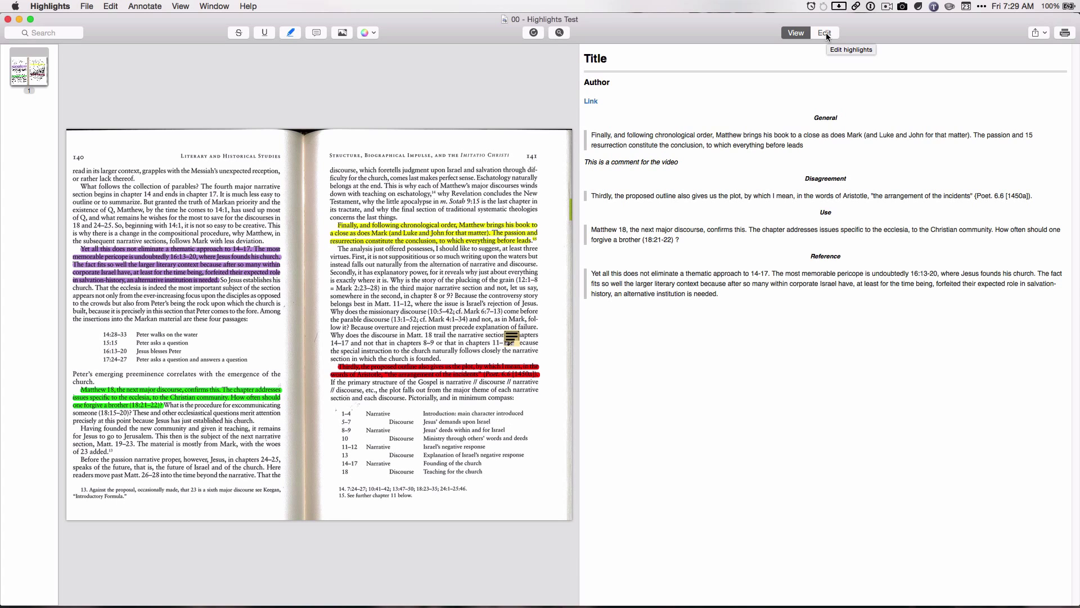
left_click(824, 33)
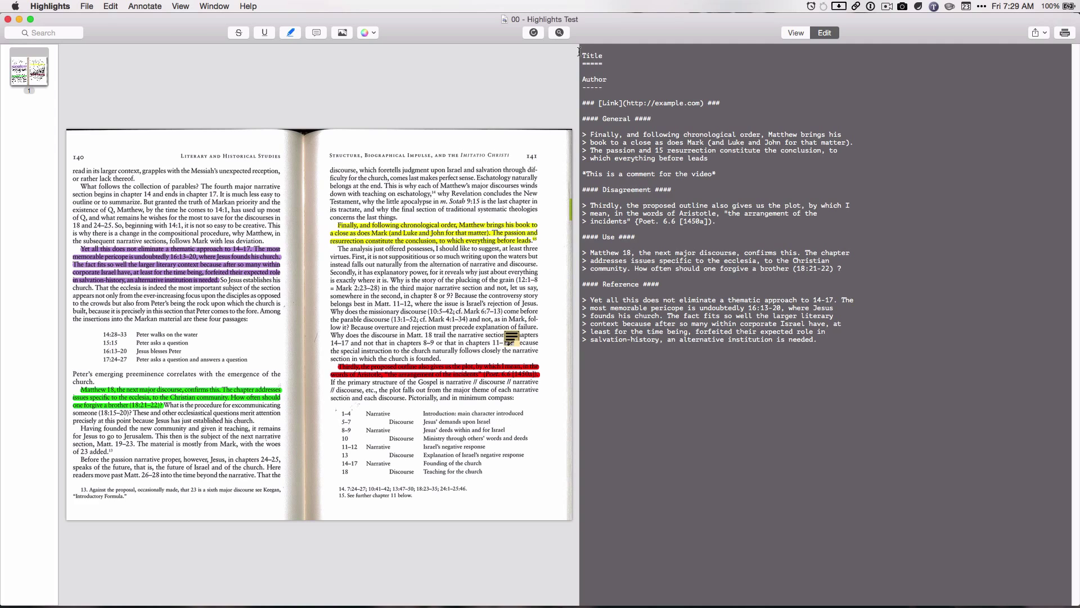
Step: Replace the Title placeholder with 'Test for video' and the Author placeholder with 'Brian Rens'
type("Test")
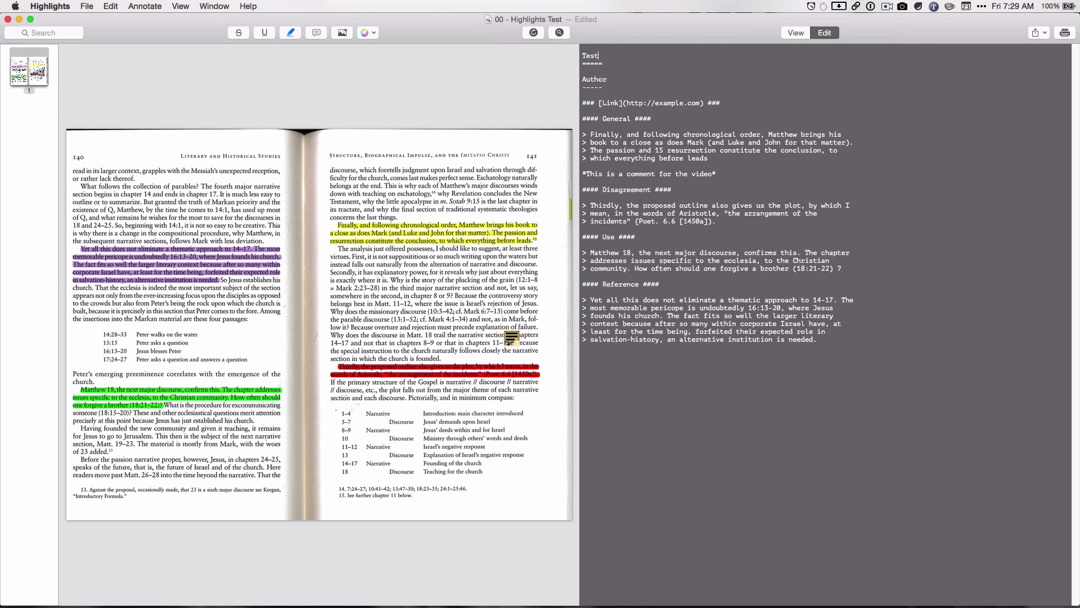
type("for video")
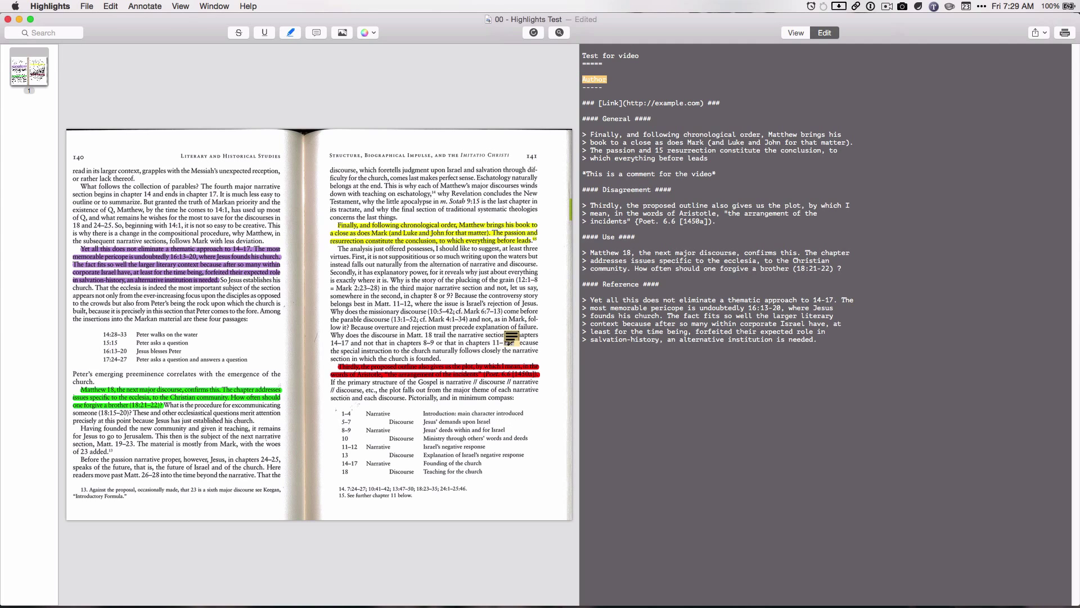
type("Brian Renshaw")
left_click(719, 158)
type(" (")
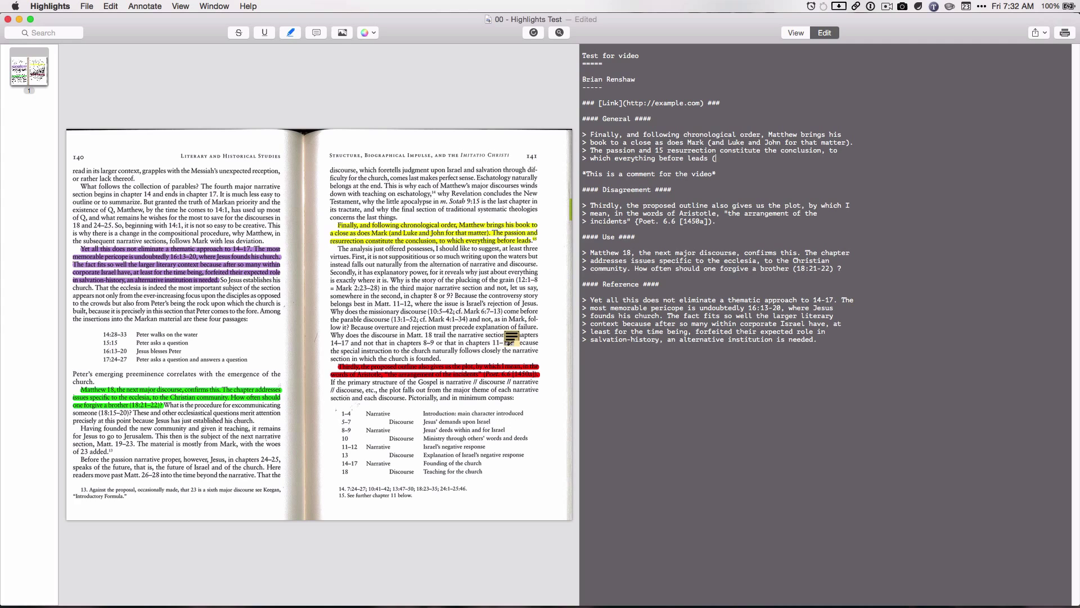
Step: Append (p. 141) or (p. 140) to the end of each quoted passage, correcting one
type("p. 141)")
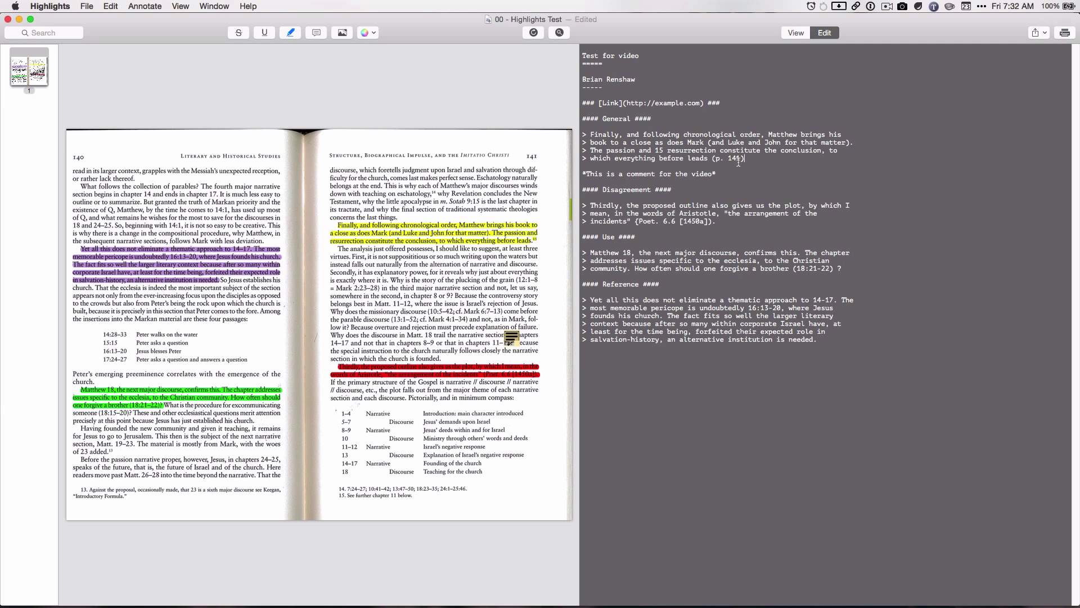
double_click(697, 158)
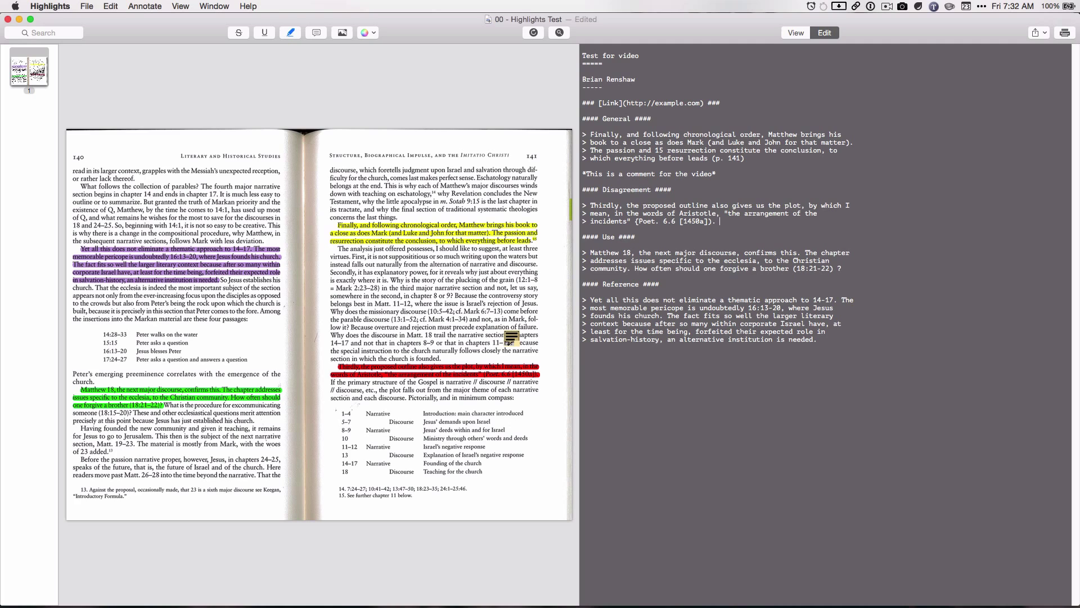
type("(p. 141)")
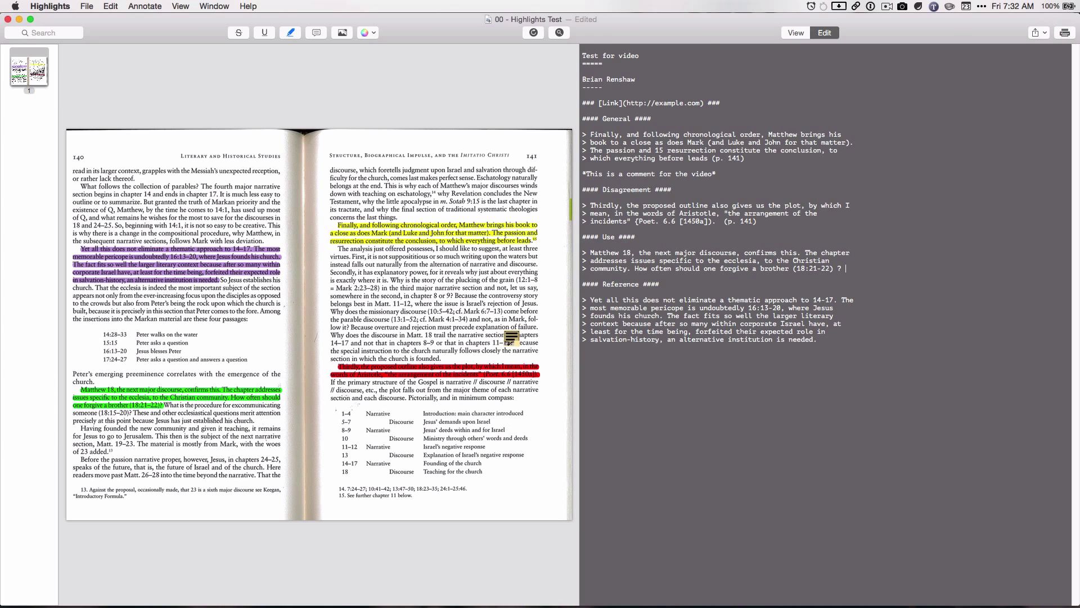
type("(p. 140")
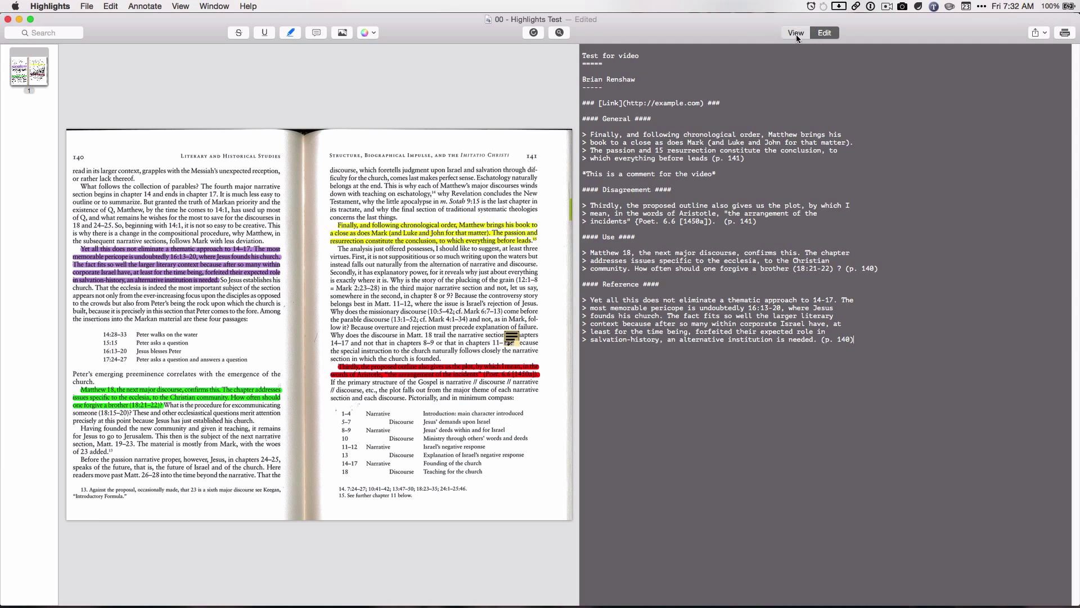
Step: Preview the formatted notes and share them to Evernote as a new note
left_click(795, 33)
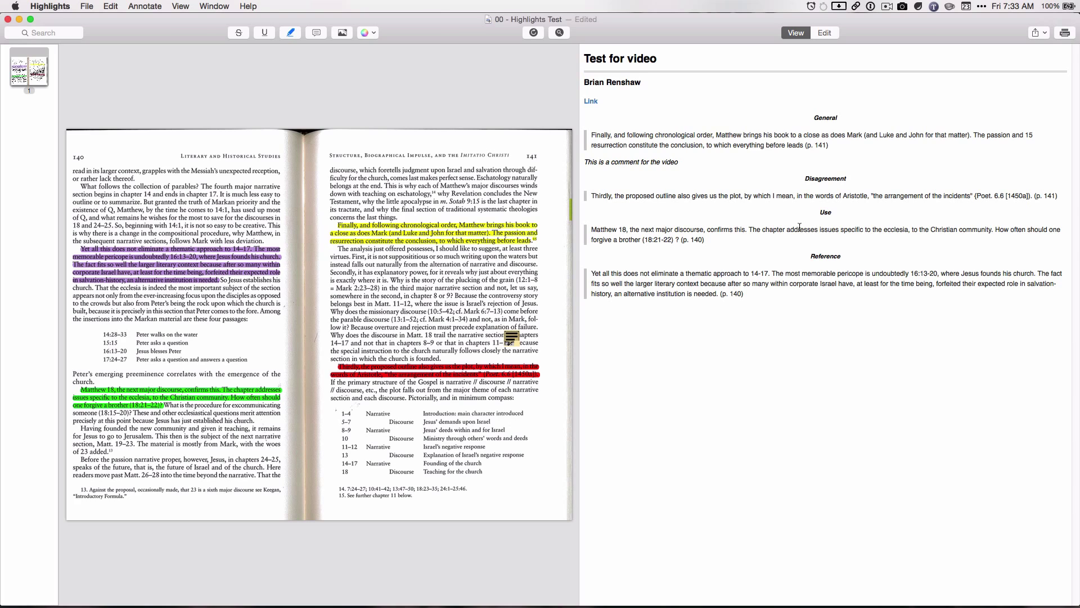
mouse_move(1044, 54)
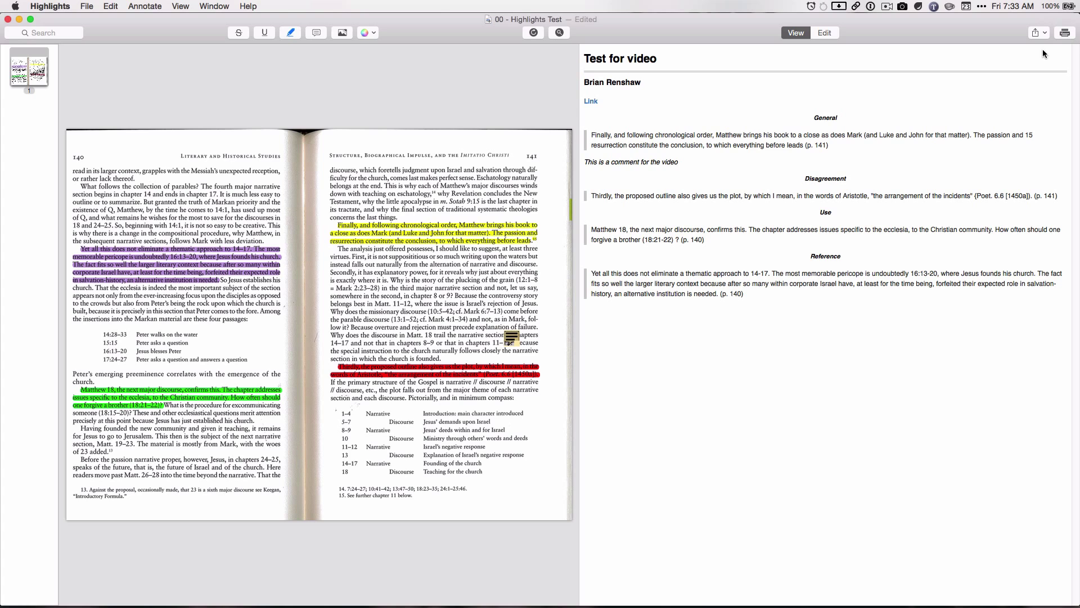
left_click(1035, 31)
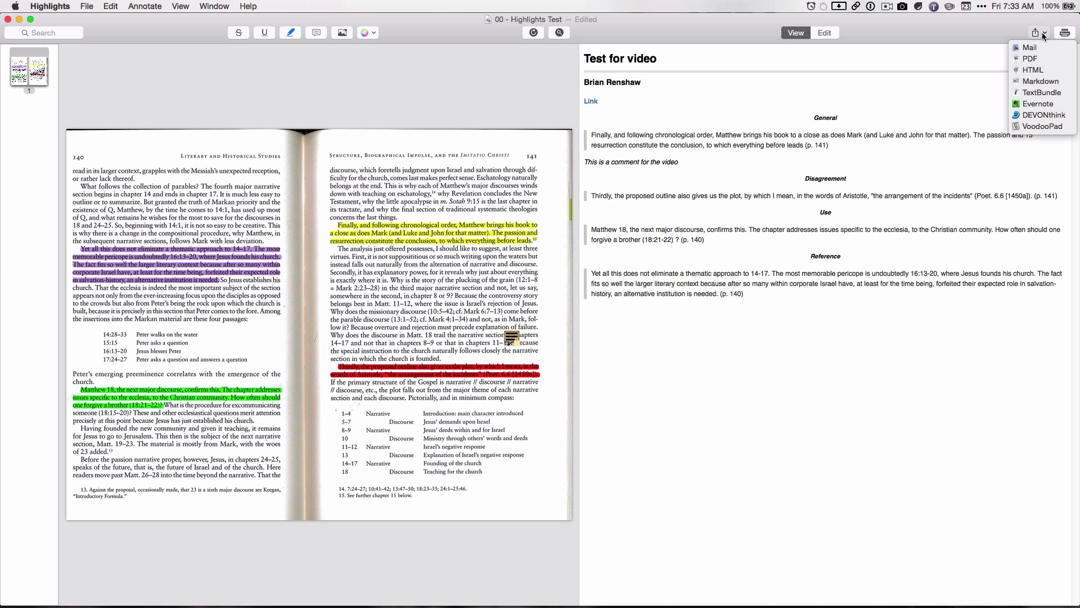
left_click(1039, 32)
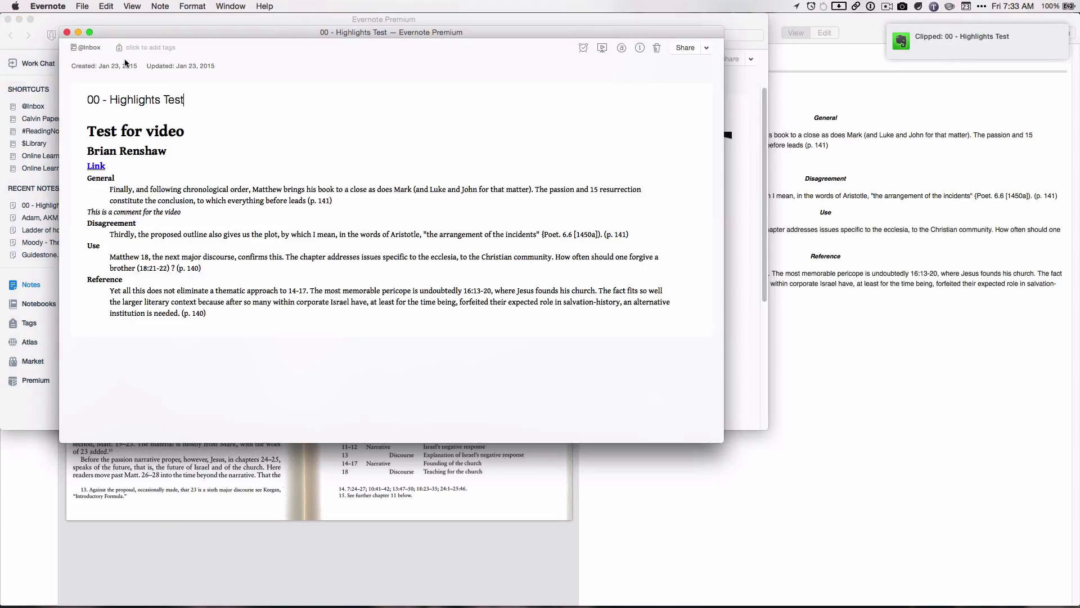
mouse_move(75, 105)
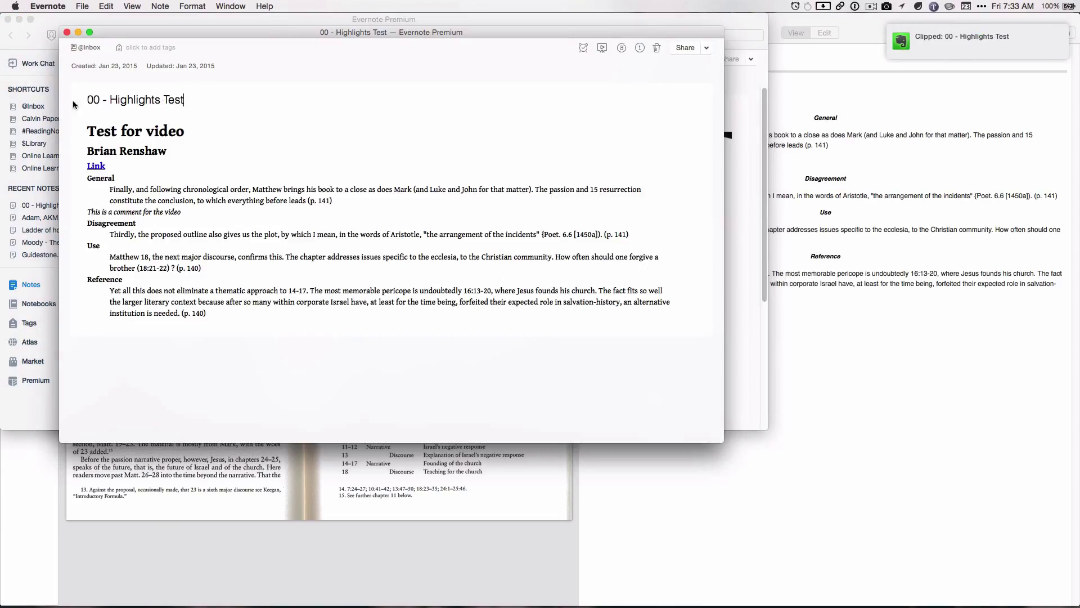